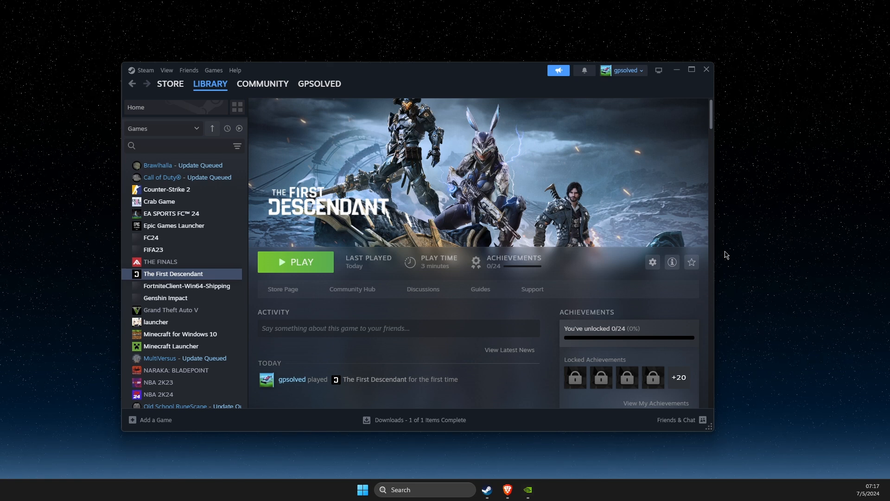
{"action": "mouse_move", "coordinate": [512, 429]}
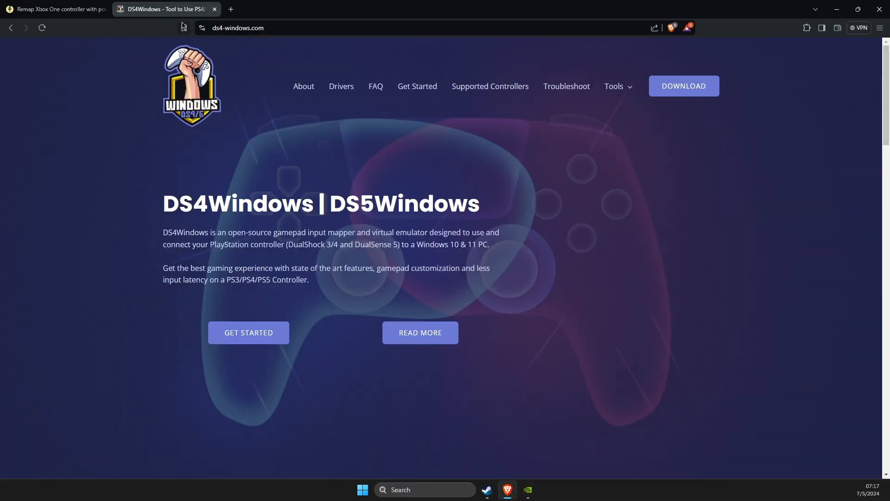
Step: Locate The First Descendant's install folder via its Steam properties, then close those windows
{"action": "left_click", "coordinate": [56, 9]}
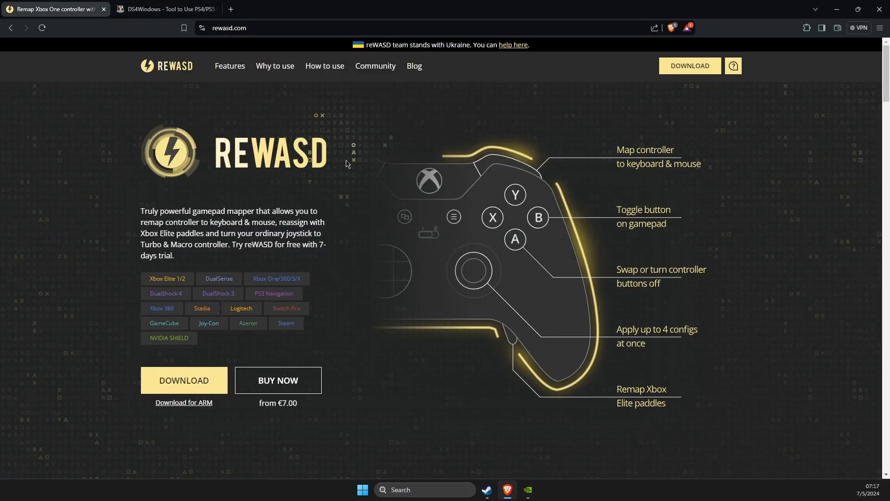
{"action": "mouse_move", "coordinate": [425, 168]}
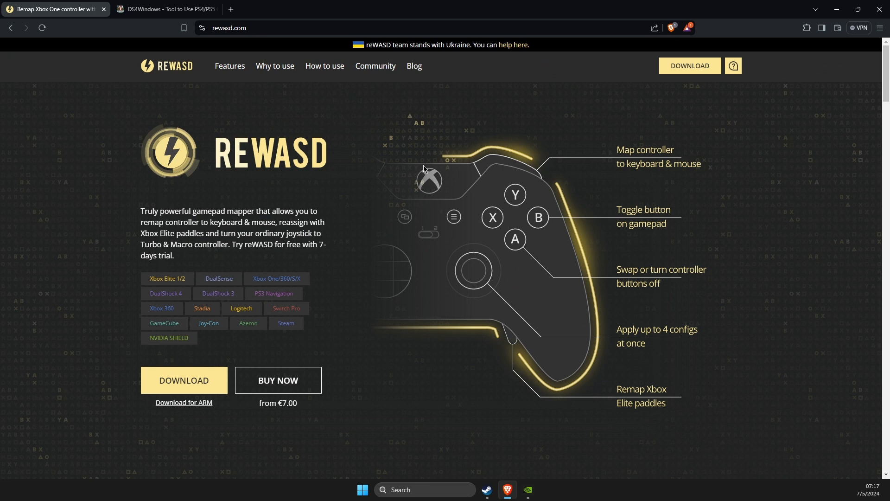
{"action": "mouse_move", "coordinate": [428, 162]}
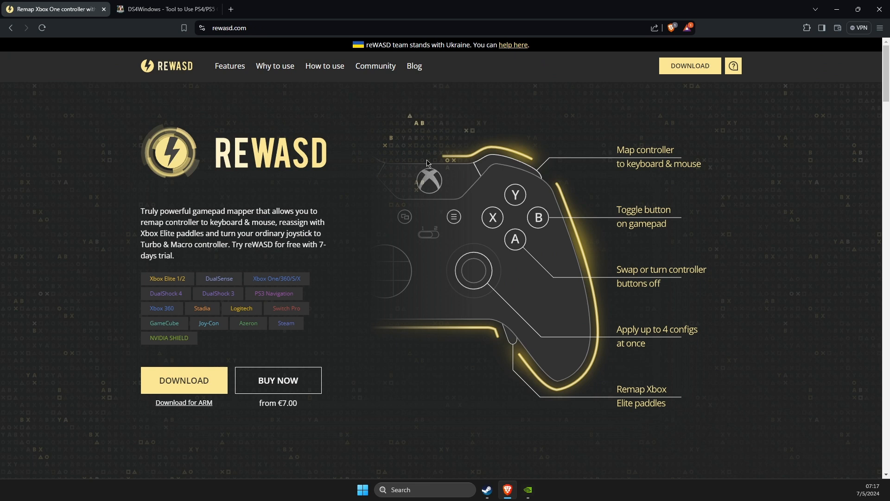
{"action": "mouse_move", "coordinate": [443, 162]}
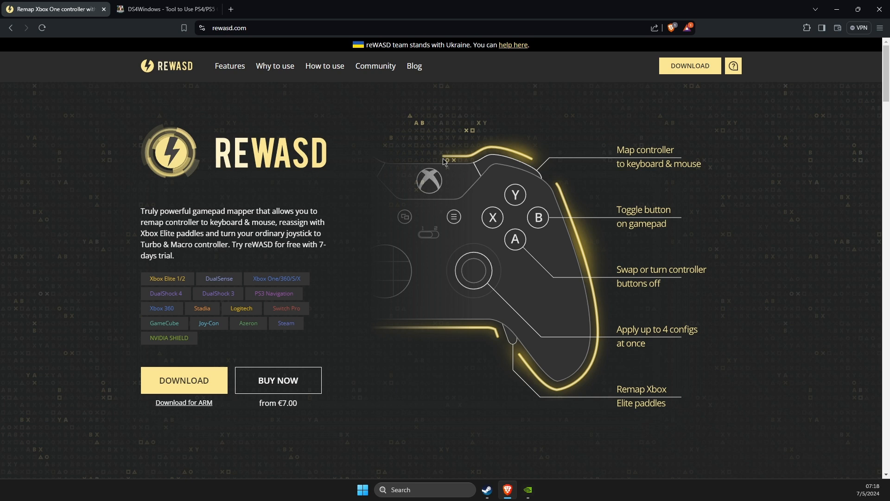
{"action": "mouse_move", "coordinate": [467, 160]}
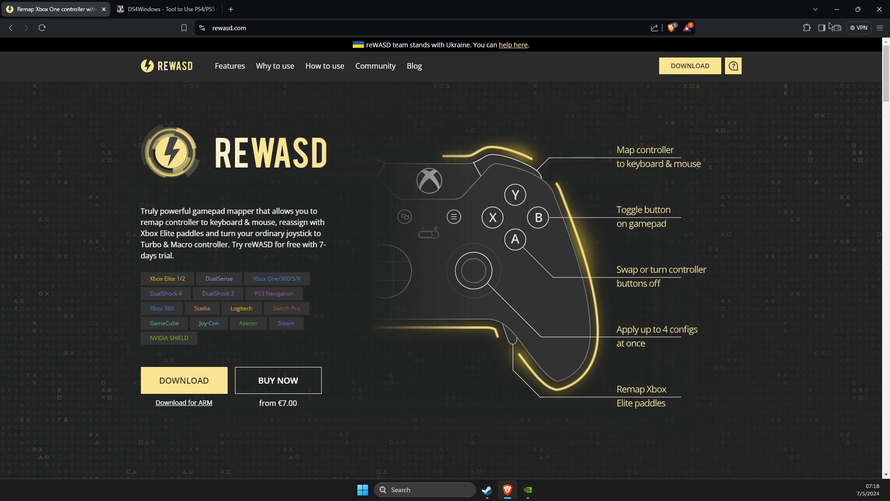
{"action": "mouse_move", "coordinate": [834, 17]}
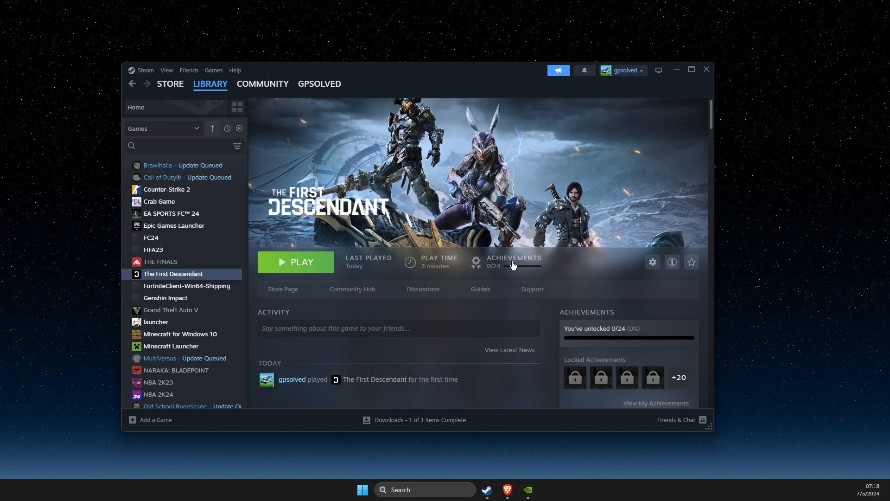
{"action": "right_click", "coordinate": [173, 273]}
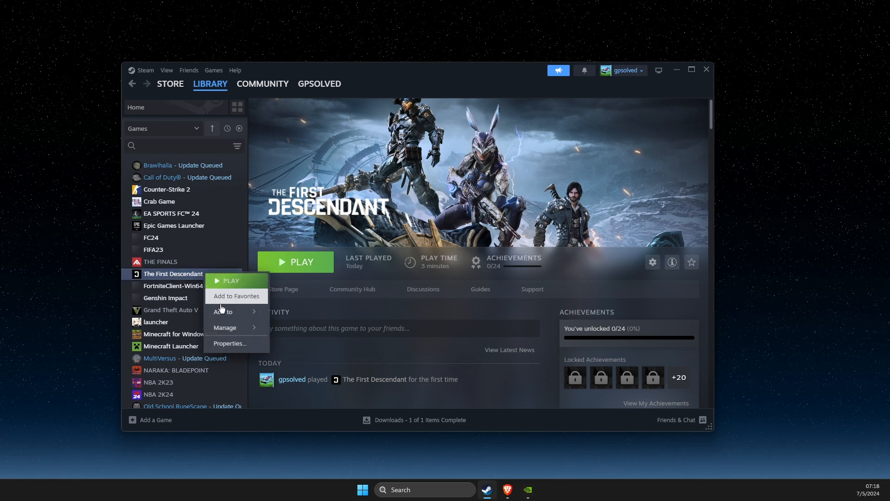
{"action": "left_click", "coordinate": [230, 343]}
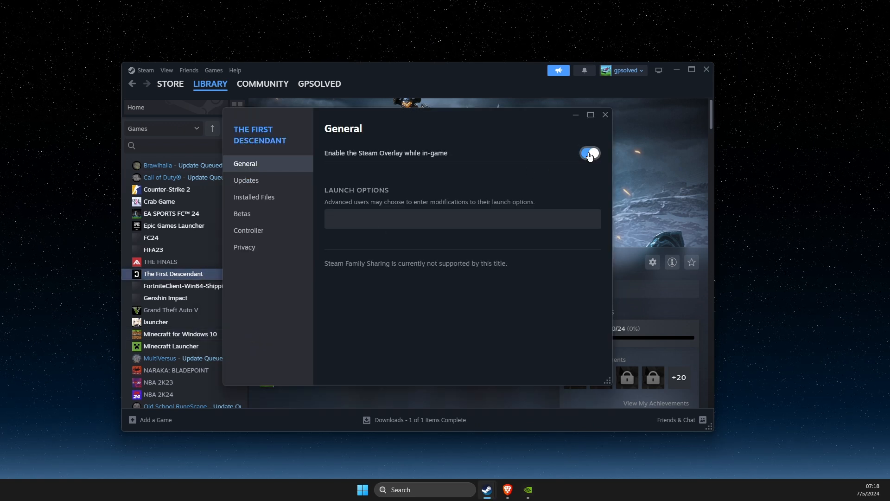
{"action": "left_click", "coordinate": [589, 153]}
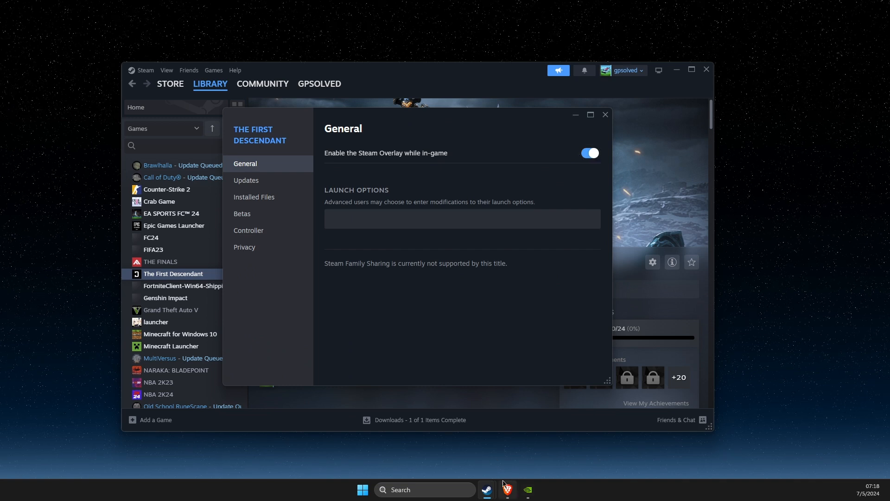
{"action": "left_click", "coordinate": [528, 490]}
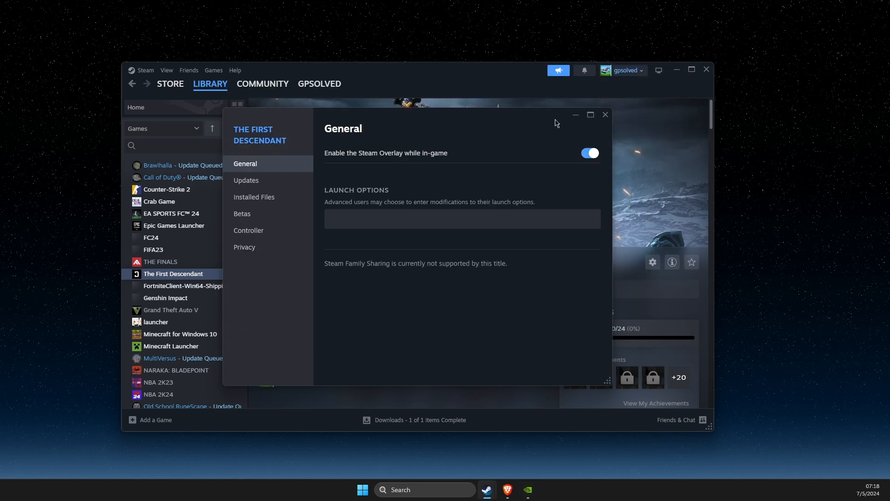
{"action": "left_click", "coordinate": [606, 115]}
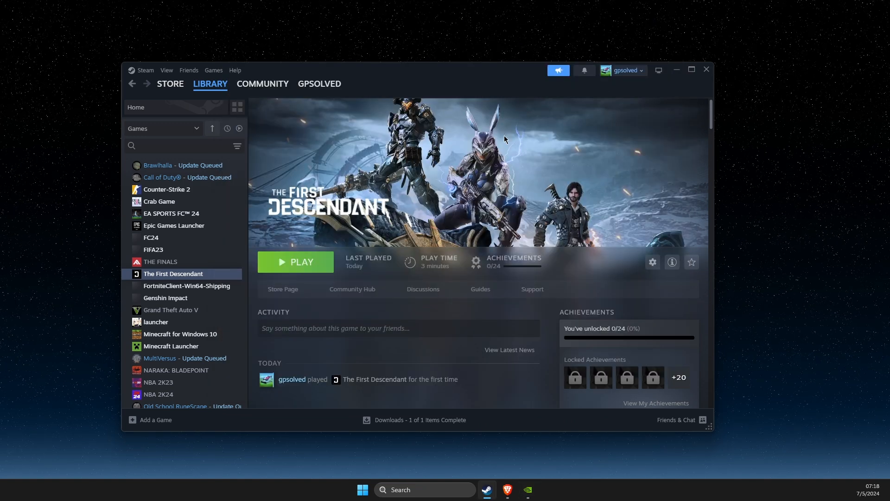
{"action": "mouse_move", "coordinate": [433, 172]}
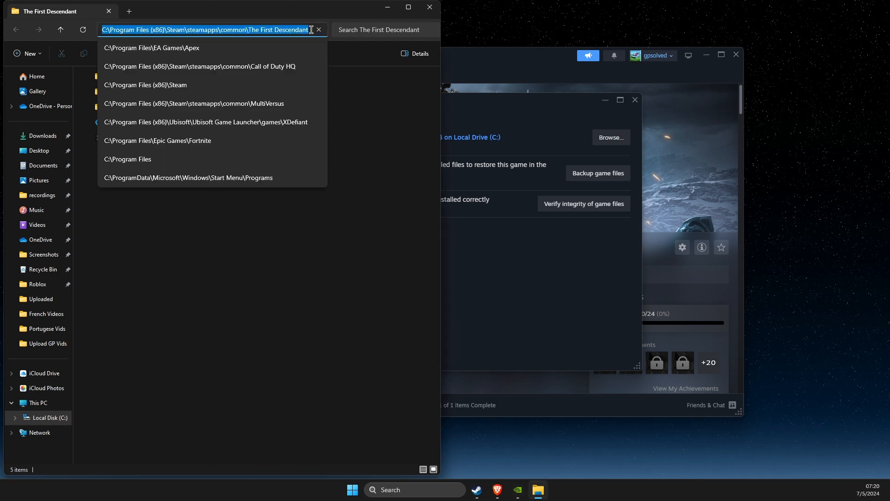
{"action": "mouse_move", "coordinate": [428, 7]}
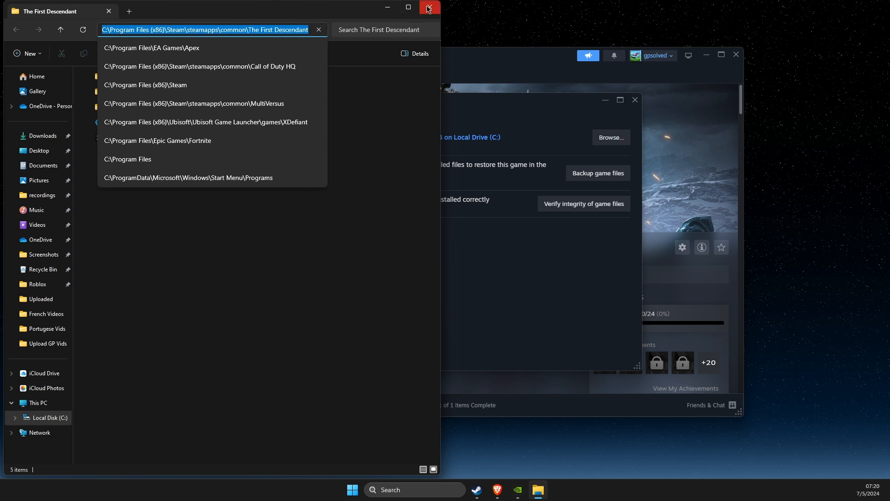
{"action": "left_click", "coordinate": [429, 6]}
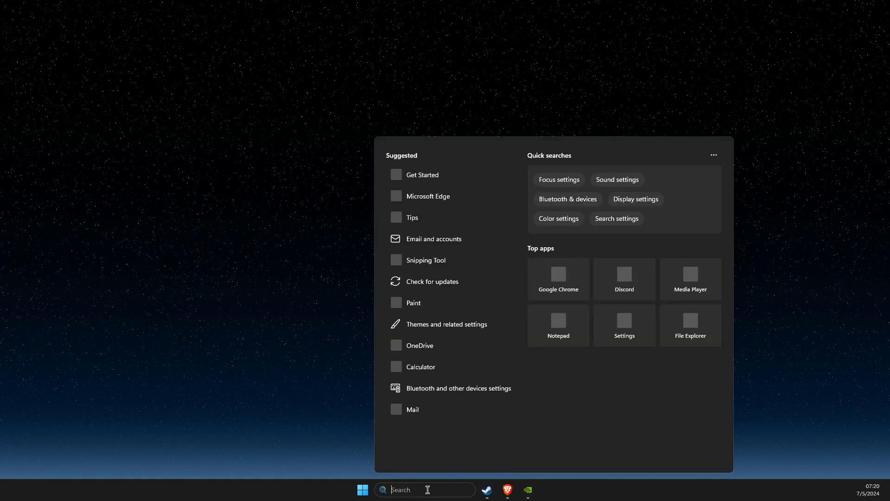
Step: In Graphics settings, set TheFirstDescendant.exe to High performance with windowed-game optimizations off and save
{"action": "type", "text": "graphics settings"}
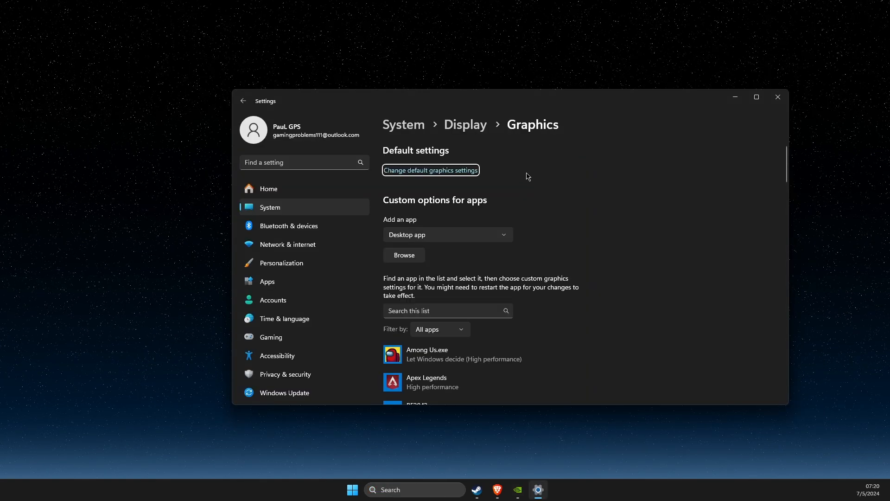
{"action": "scroll", "scroll_direction": "down", "scroll_amount": 3}
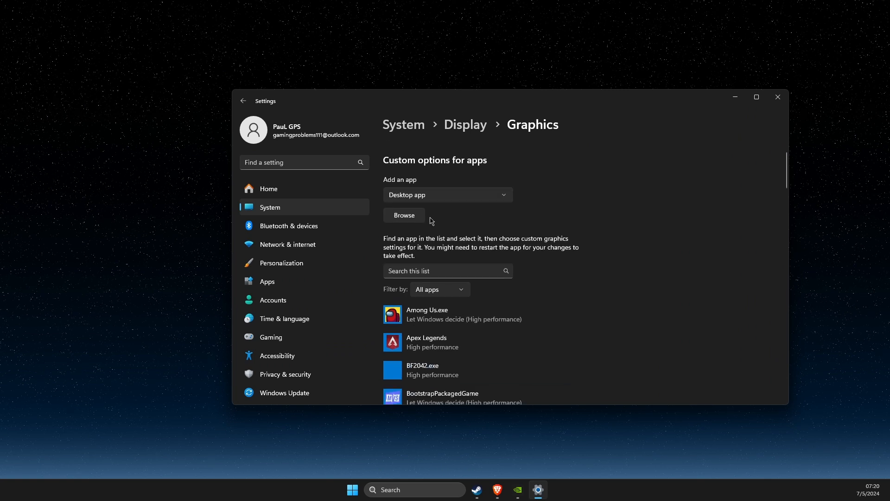
{"action": "scroll", "scroll_direction": "down", "scroll_amount": 3}
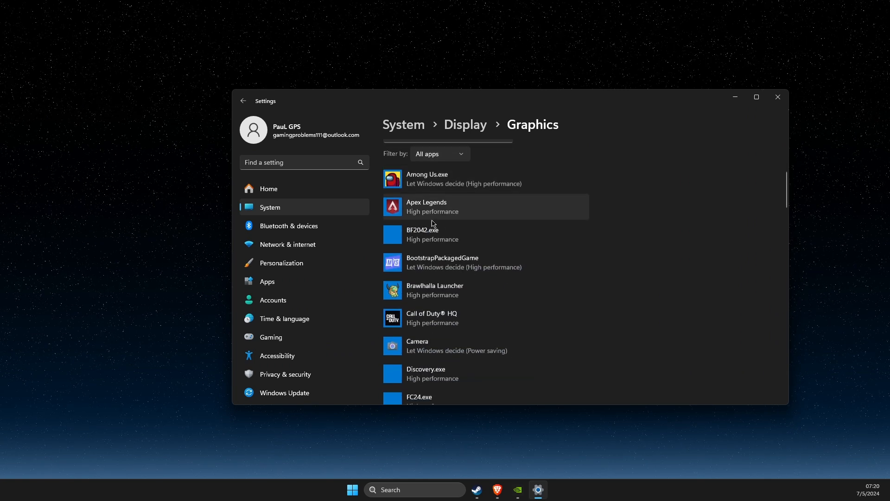
{"action": "scroll", "scroll_direction": "down", "scroll_amount": 3}
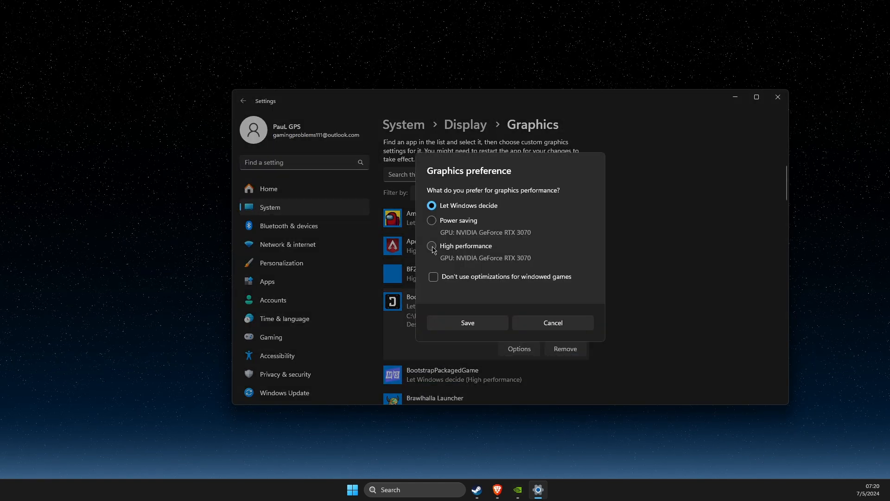
{"action": "left_click", "coordinate": [432, 246]}
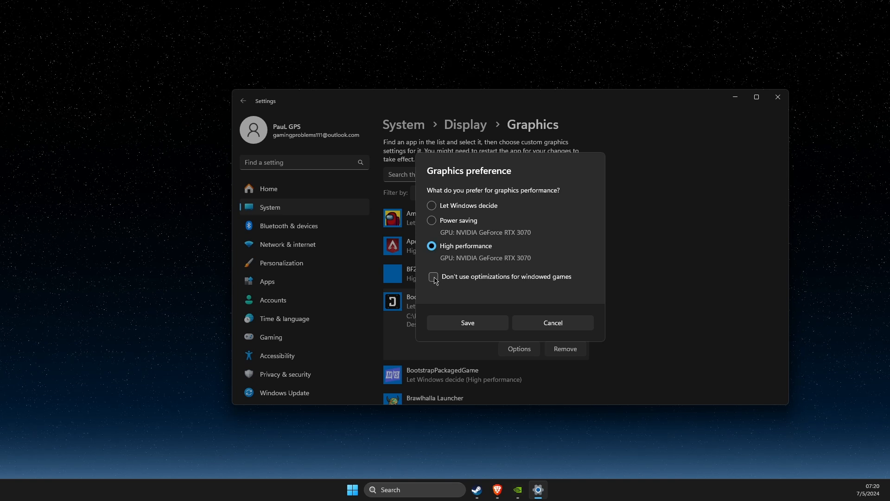
{"action": "left_click", "coordinate": [432, 276]}
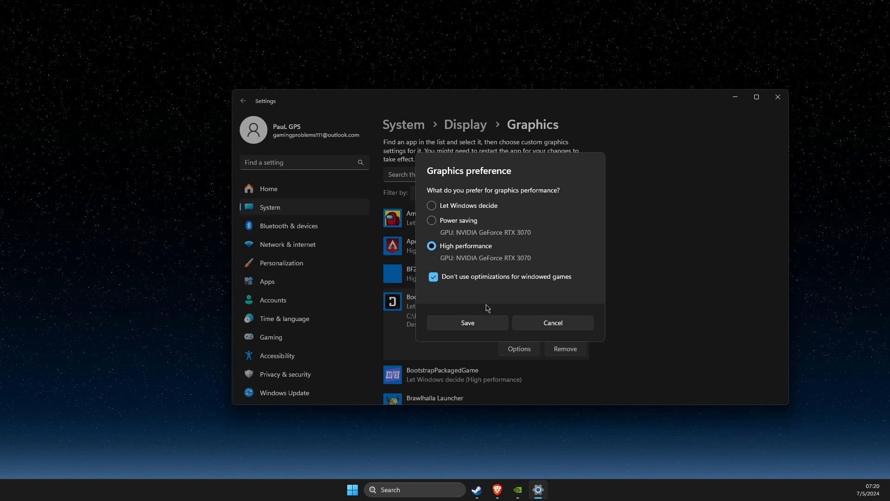
{"action": "left_click", "coordinate": [467, 322]}
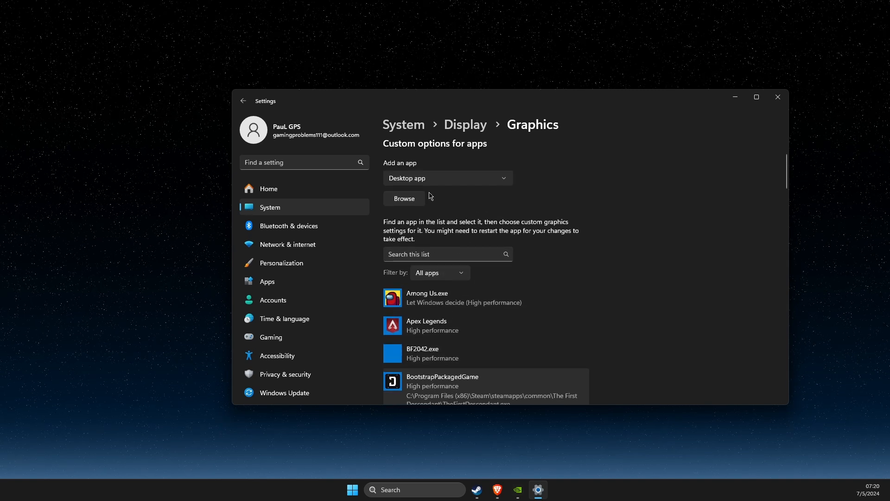
Step: Add M1\Win64\M1-Win64-Shipping.exe to Graphics at High performance, save, and close Settings
{"action": "left_click", "coordinate": [405, 199]}
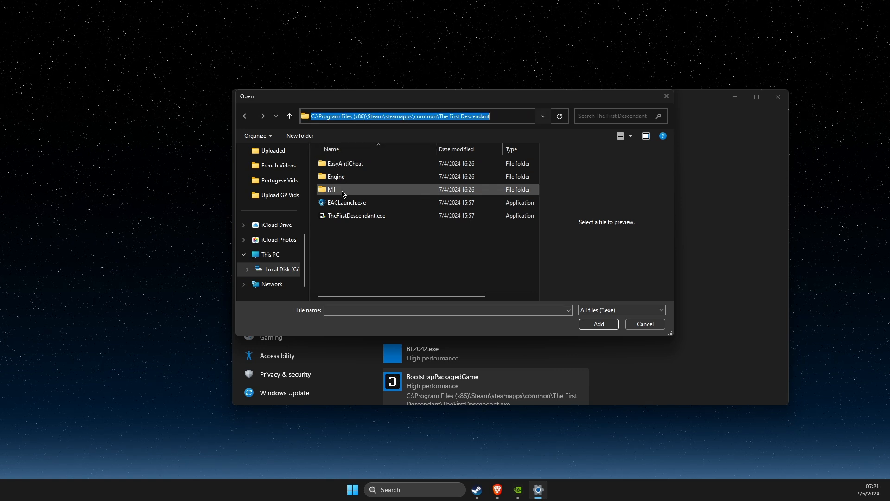
{"action": "double_click", "coordinate": [343, 189]}
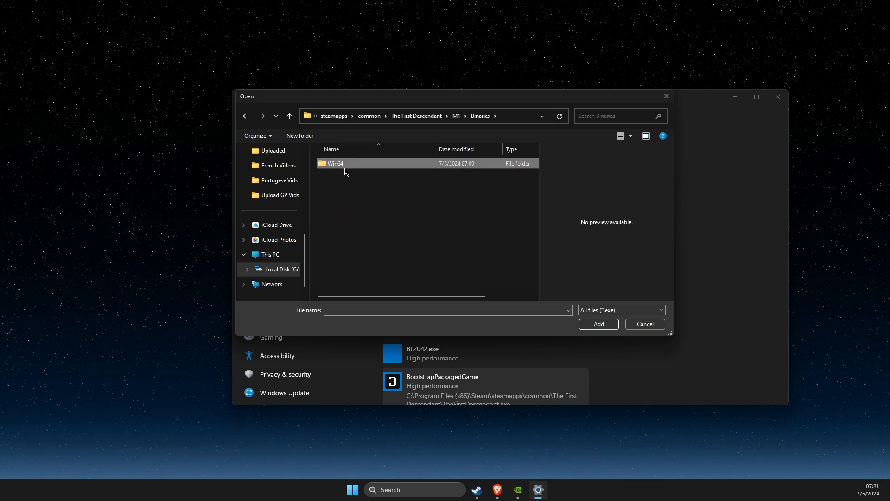
{"action": "double_click", "coordinate": [335, 163]}
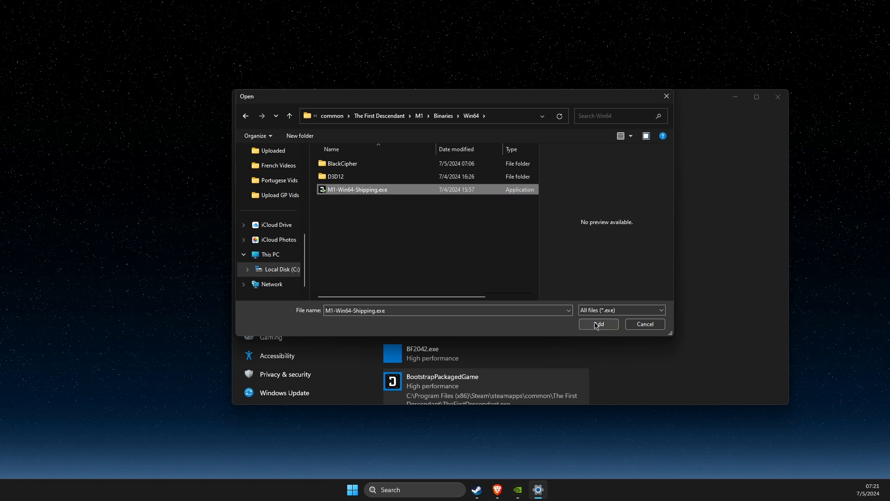
{"action": "left_click", "coordinate": [599, 325]}
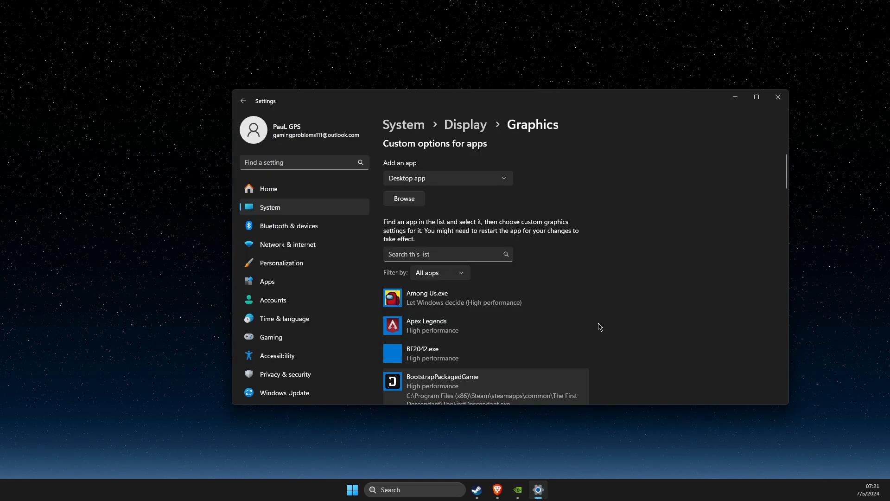
{"action": "left_click", "coordinate": [519, 349]}
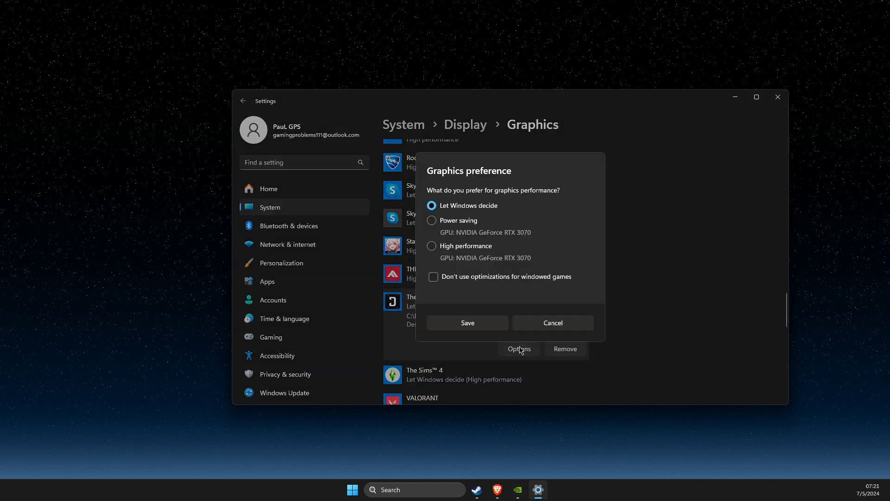
{"action": "left_click", "coordinate": [431, 246]}
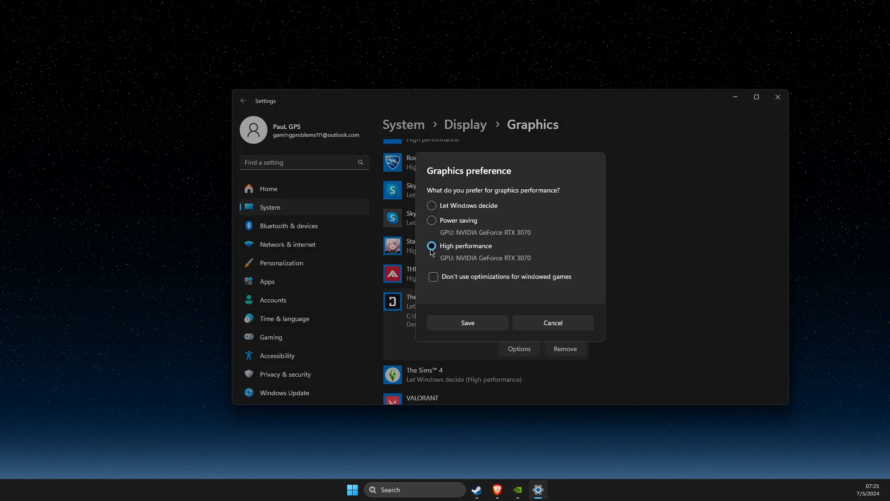
{"action": "left_click", "coordinate": [467, 323]}
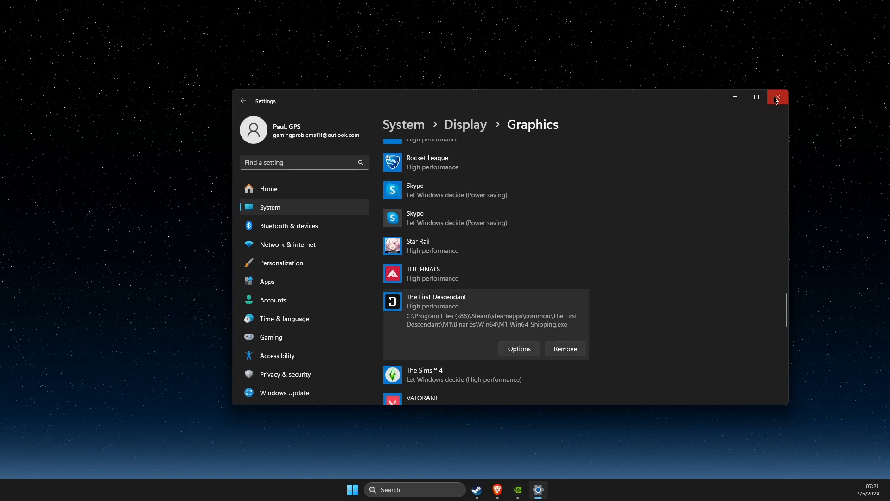
{"action": "left_click", "coordinate": [777, 97]}
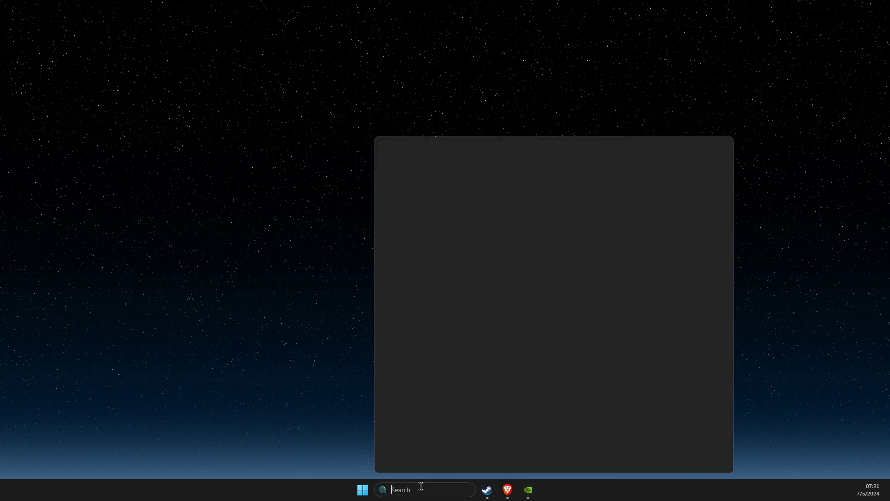
Step: Review Virus & threat protection's exclusions list and start adding a folder exclusion
{"action": "type", "text": "virus & threat protection"}
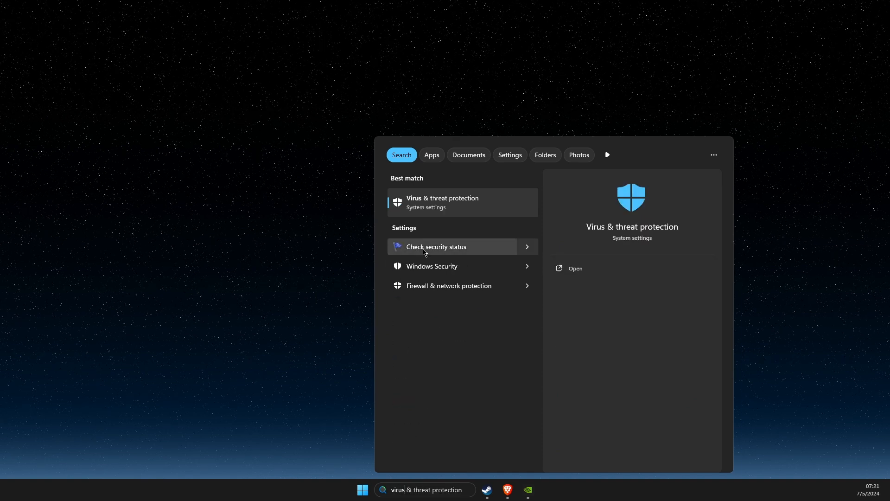
{"action": "left_click", "coordinate": [436, 247]}
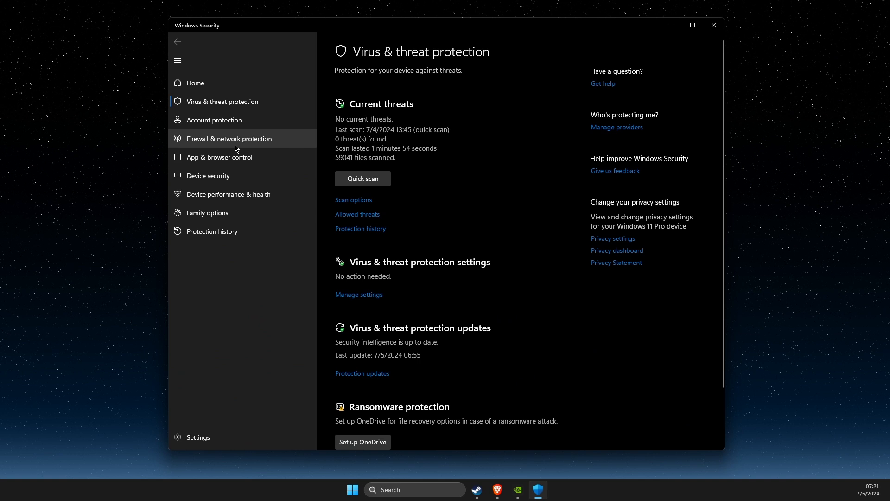
{"action": "mouse_move", "coordinate": [359, 296]}
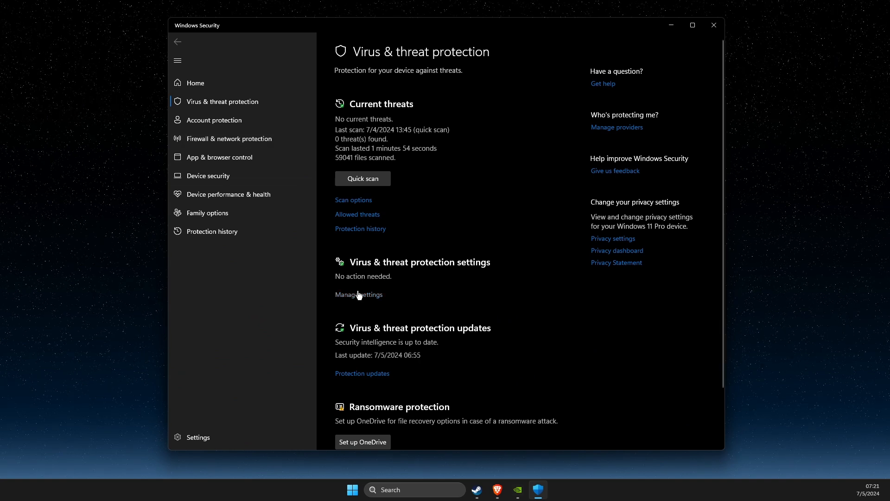
{"action": "left_click", "coordinate": [359, 295]}
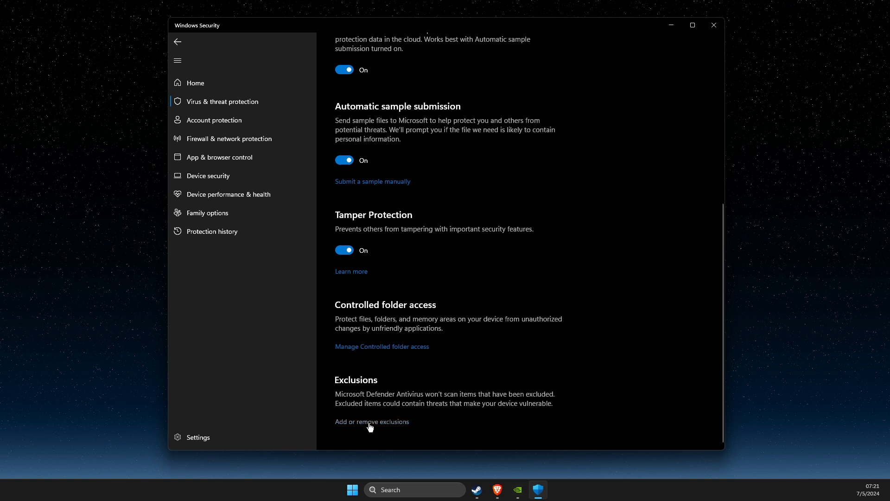
{"action": "left_click", "coordinate": [372, 421]}
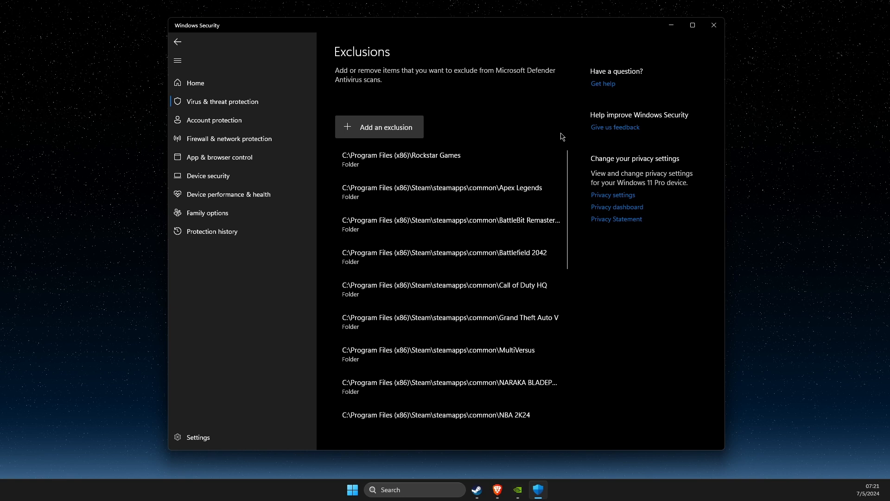
{"action": "left_click", "coordinate": [379, 126]}
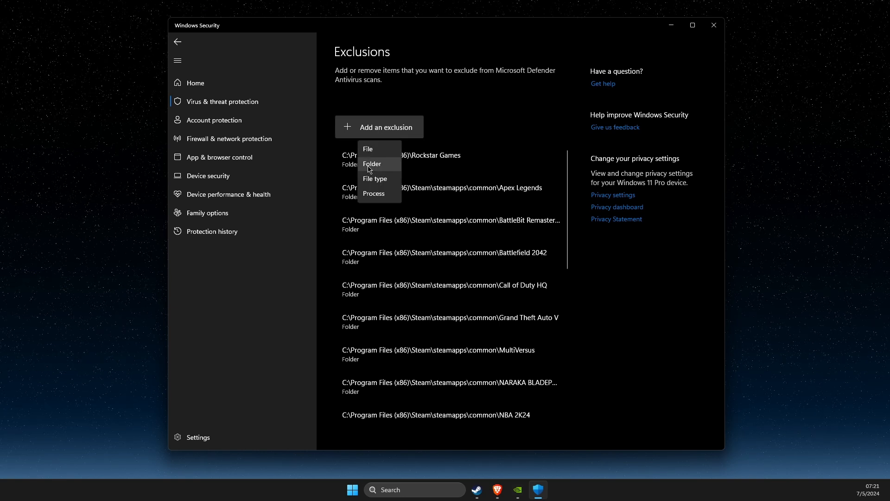
{"action": "left_click", "coordinate": [371, 163]}
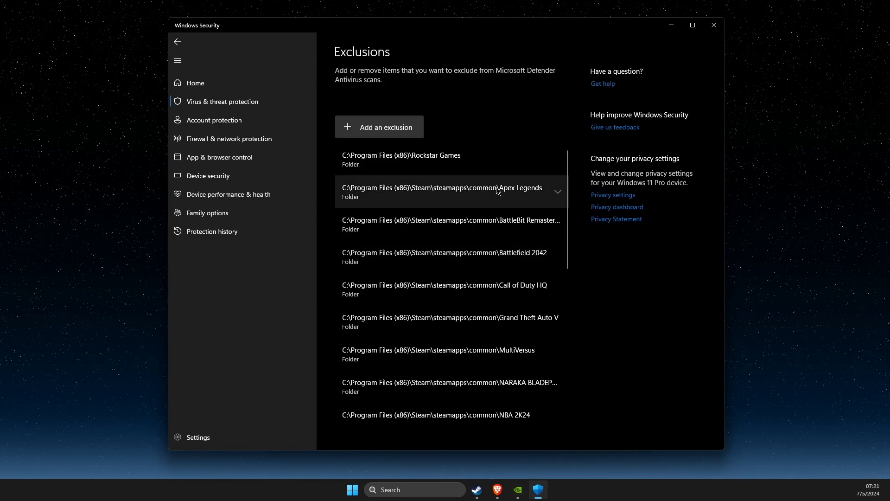
{"action": "mouse_move", "coordinate": [712, 26]}
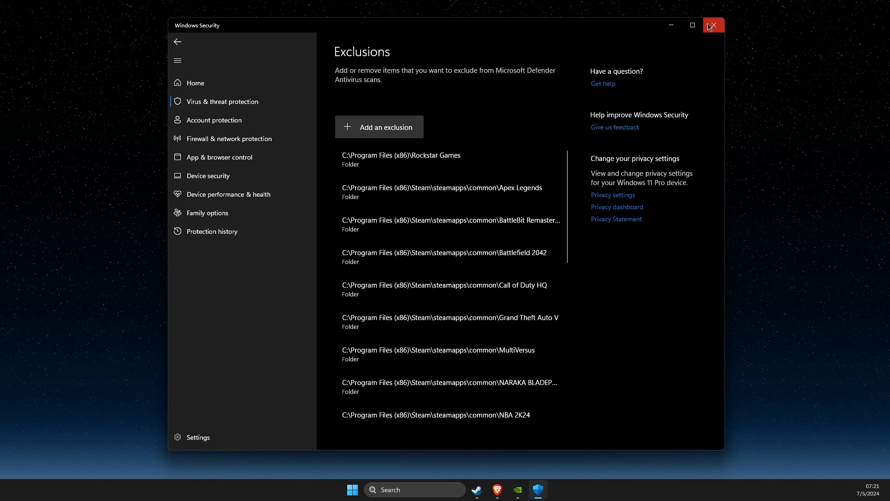
Step: Close Windows Security and search for Windows Defender Firewall
{"action": "left_click", "coordinate": [713, 25]}
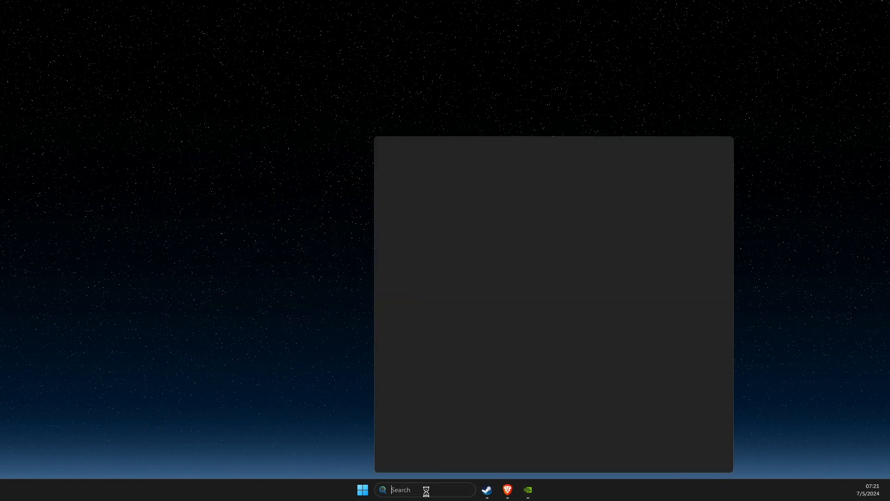
{"action": "type", "text": "windows PowerShell"}
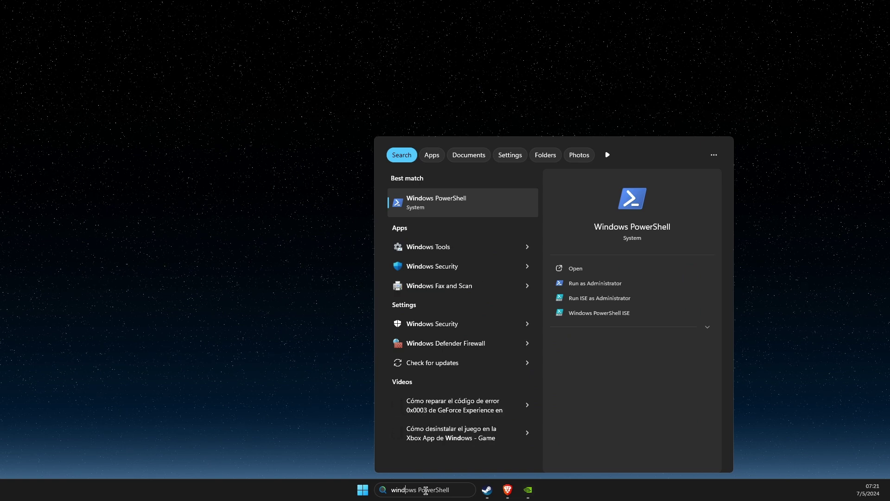
{"action": "type", "text": "windows defender Firewall"}
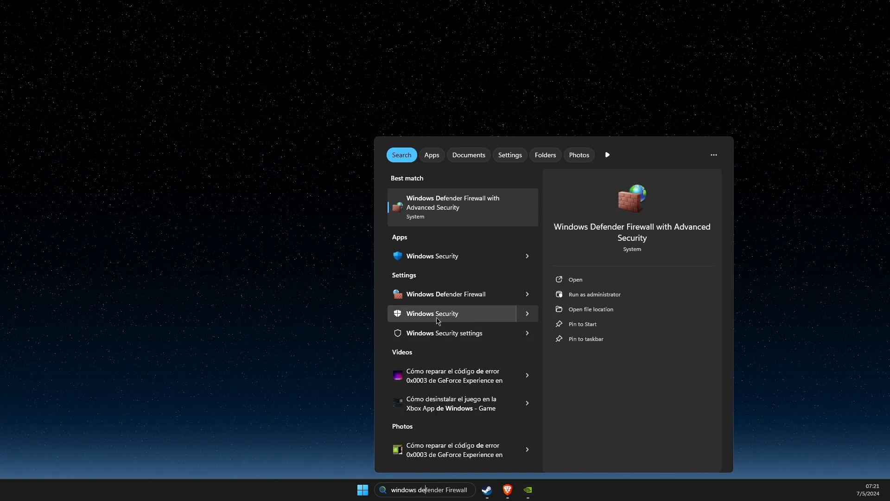
Step: Try allowing TheFirstDescendant.exe from Steam's common folder through the firewall; it's already listed, so cancel
{"action": "left_click", "coordinate": [445, 294]}
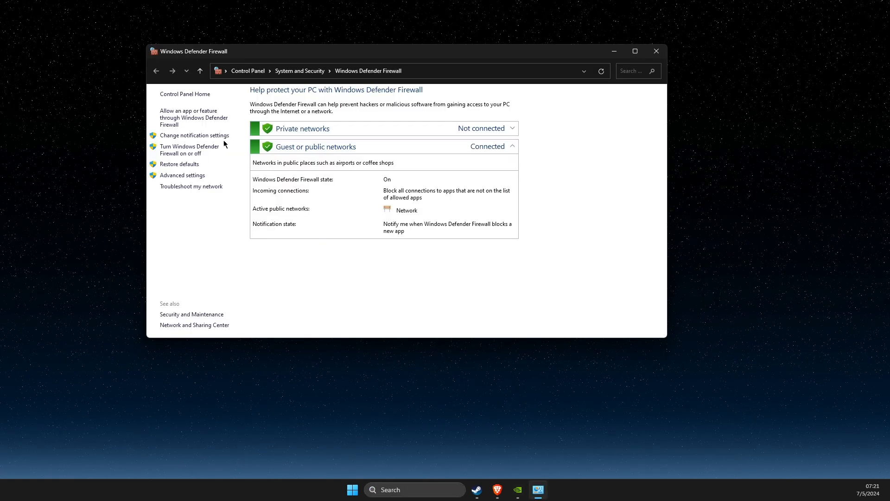
{"action": "left_click", "coordinate": [189, 118]}
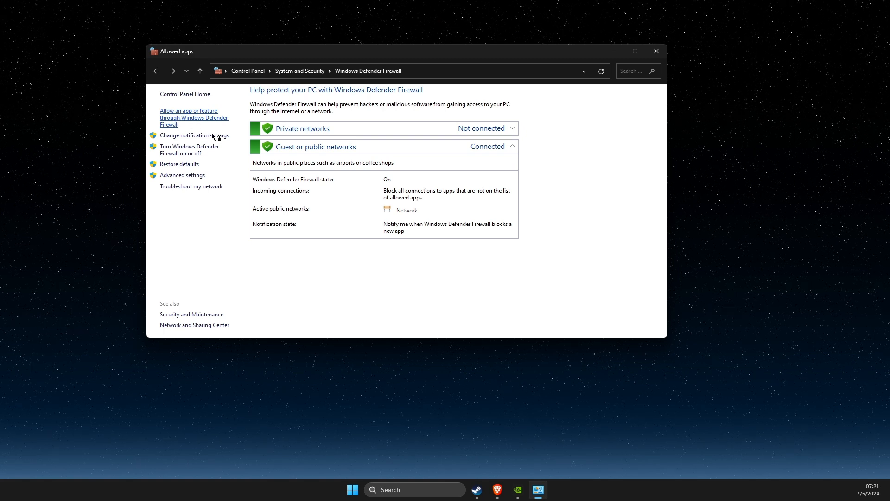
{"action": "left_click", "coordinate": [189, 118]}
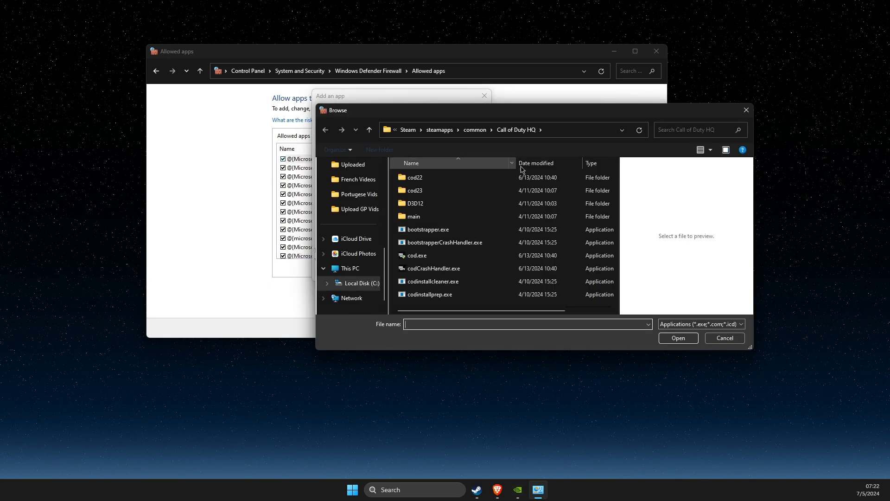
{"action": "type", "text": "C:\\Program Files (x86)\\Steam\\steamapps\\common\\The First Descendant"}
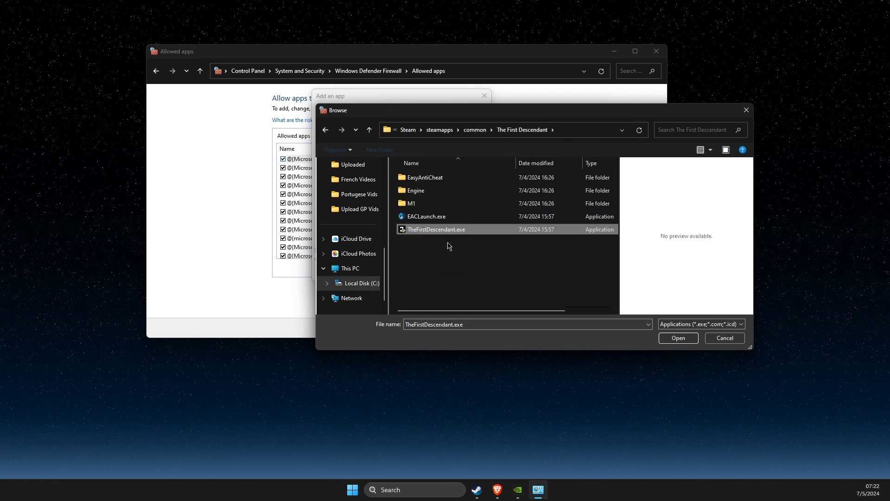
{"action": "left_click", "coordinate": [679, 338]}
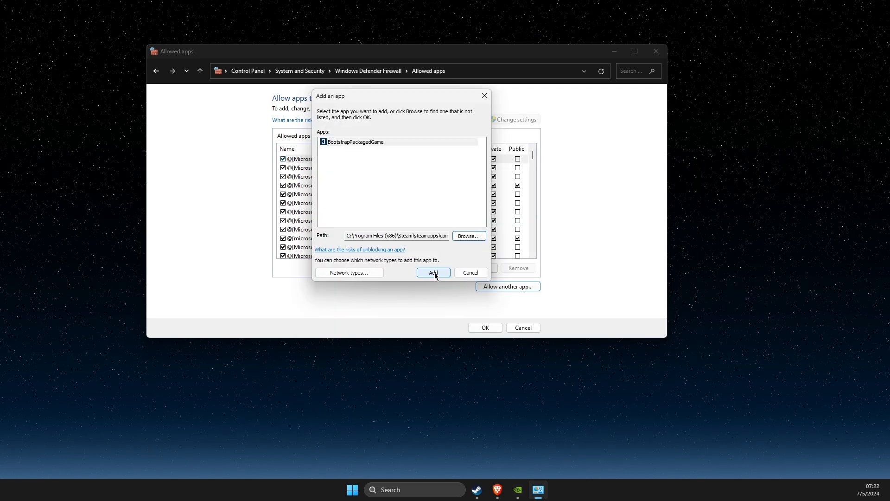
{"action": "left_click", "coordinate": [433, 272]}
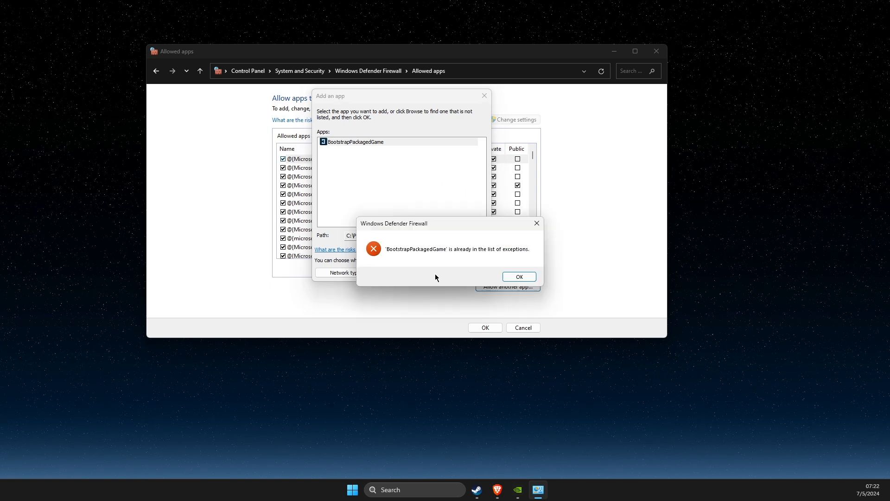
{"action": "left_click", "coordinate": [519, 276]}
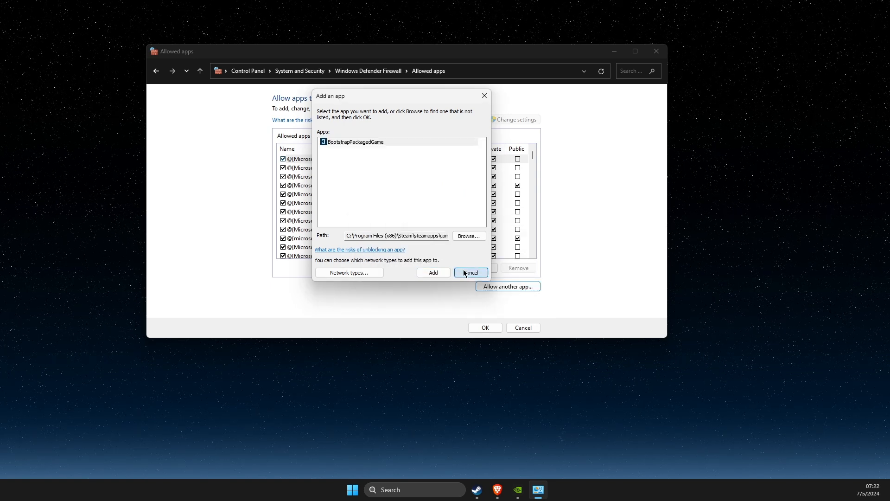
{"action": "left_click", "coordinate": [470, 273]}
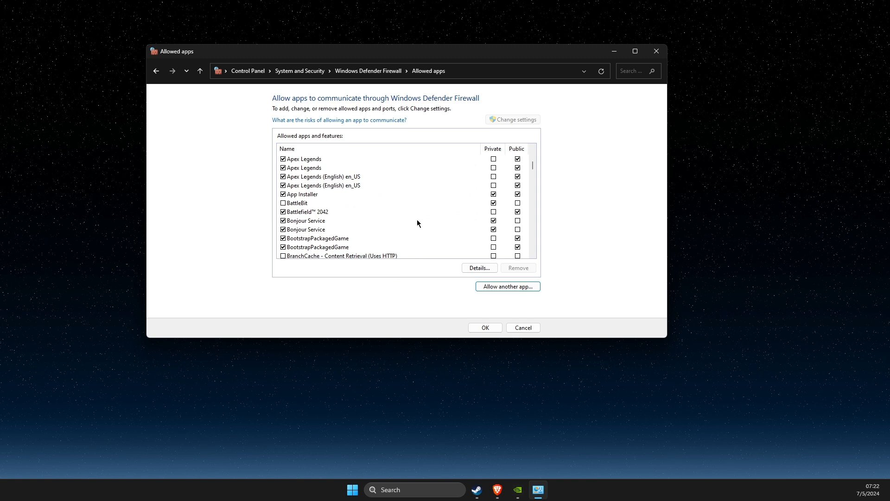
Step: Try allowing Win64's M1-Win64-Shipping.exe through the firewall and dismiss the already-listed message
{"action": "scroll", "scroll_direction": "down", "scroll_amount": 3}
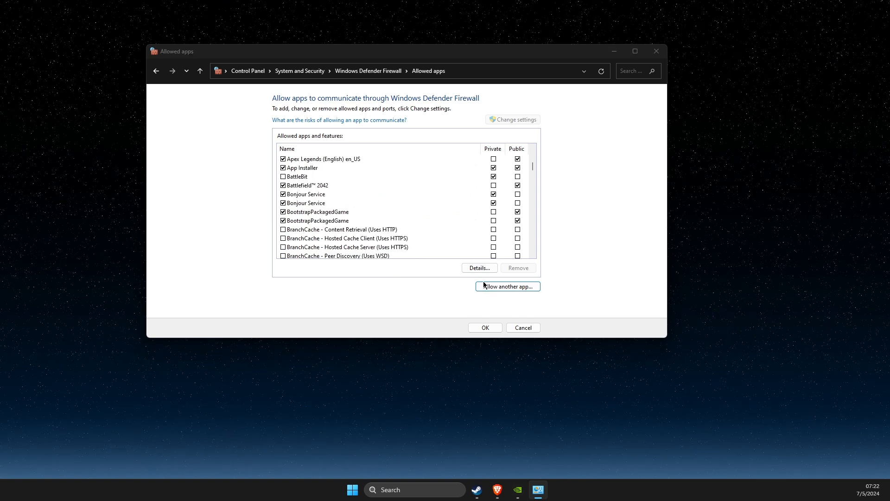
{"action": "left_click", "coordinate": [508, 285]}
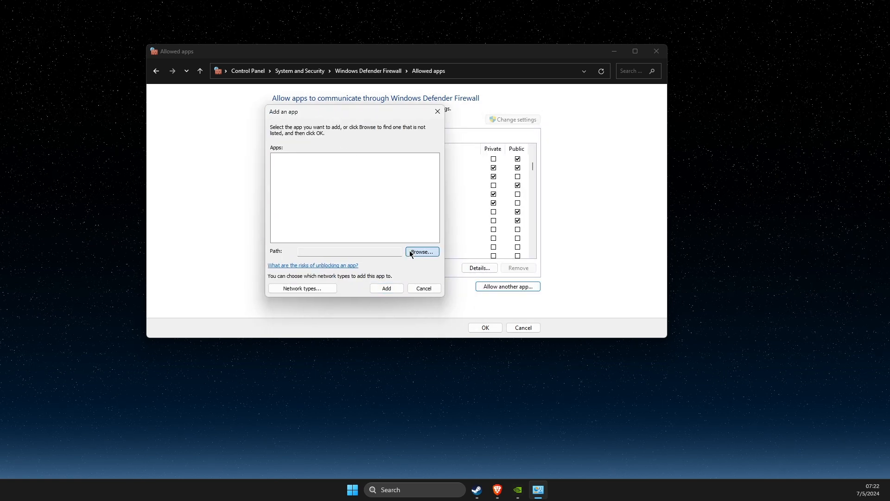
{"action": "left_click", "coordinate": [423, 251]}
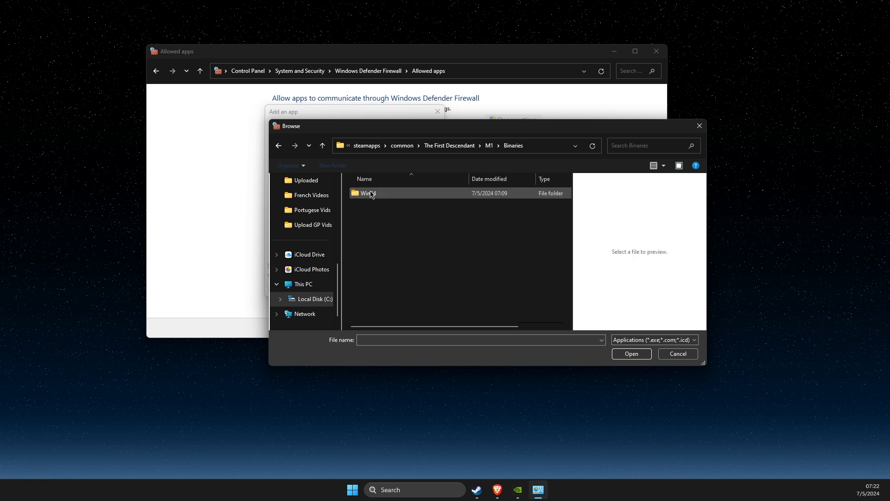
{"action": "double_click", "coordinate": [365, 193]}
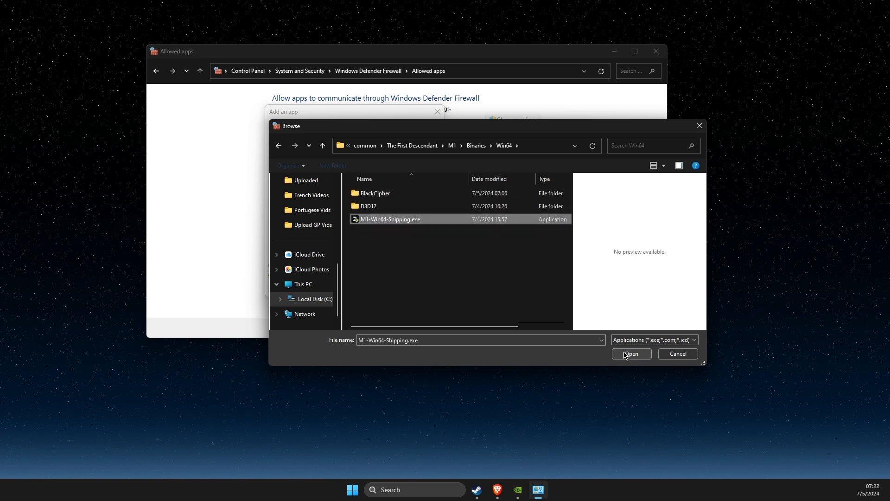
{"action": "left_click", "coordinate": [631, 354]}
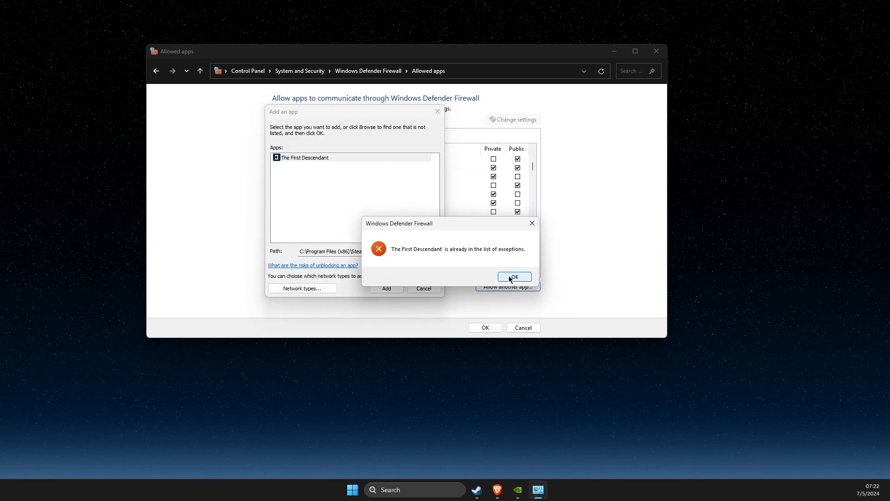
{"action": "left_click", "coordinate": [514, 277]}
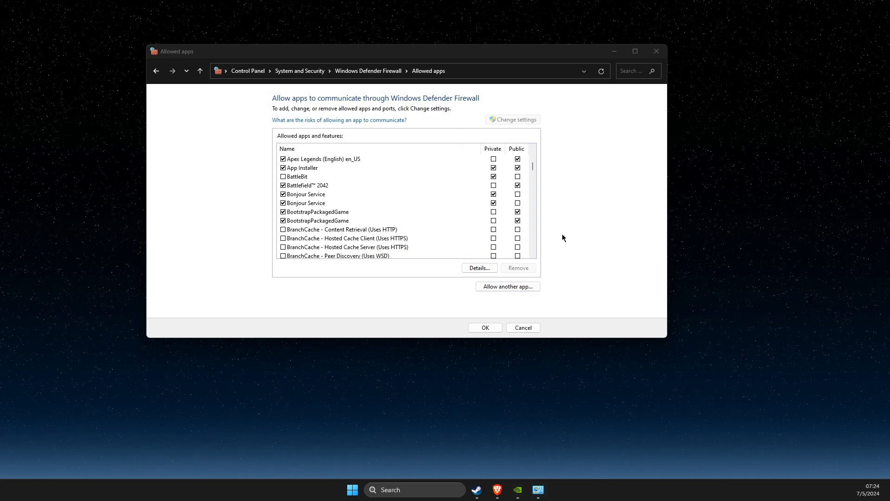
{"action": "mouse_move", "coordinate": [657, 51]}
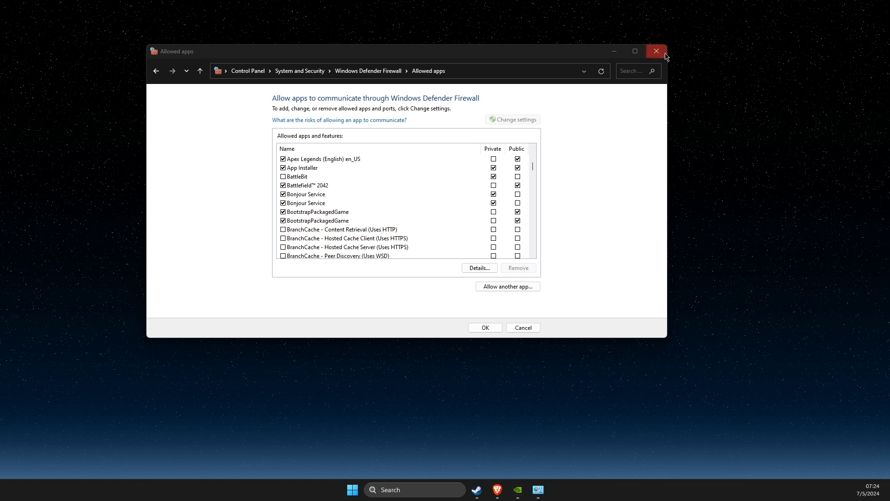
Step: Close the allowed apps window, visit Steam Settings' Downloads Clear Cache option, and close Settings
{"action": "left_click", "coordinate": [656, 51]}
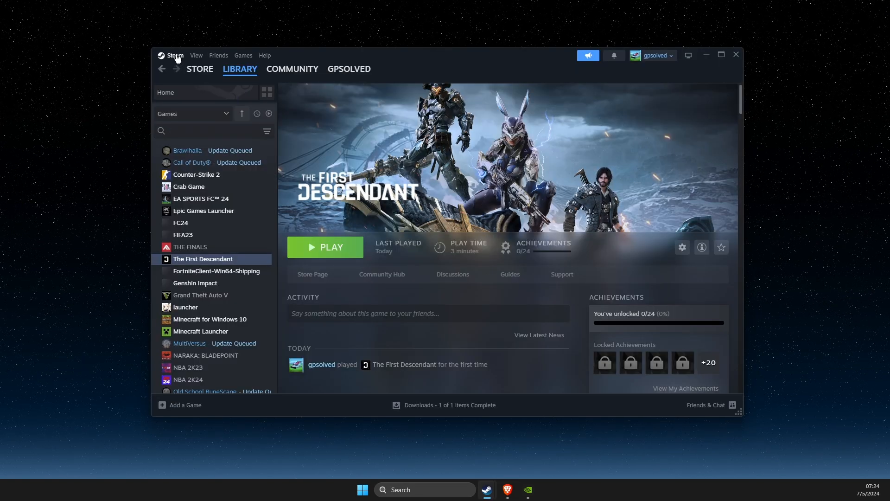
{"action": "left_click", "coordinate": [175, 56]}
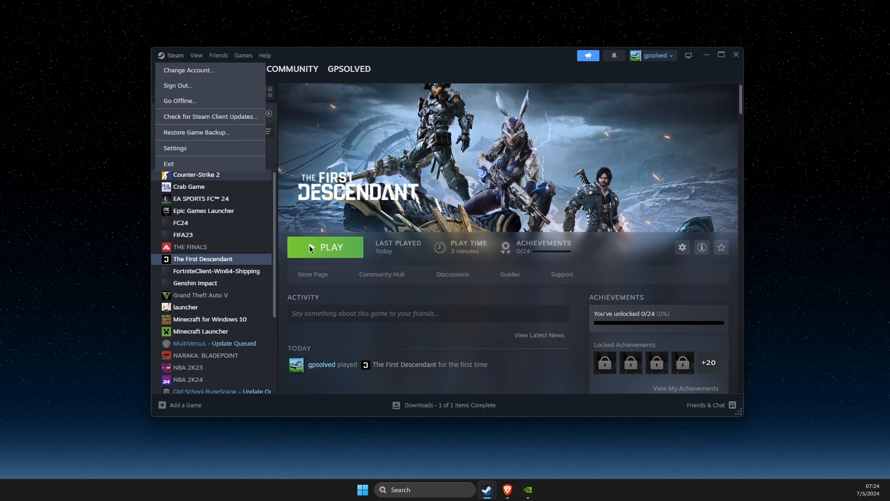
{"action": "left_click", "coordinate": [174, 147]}
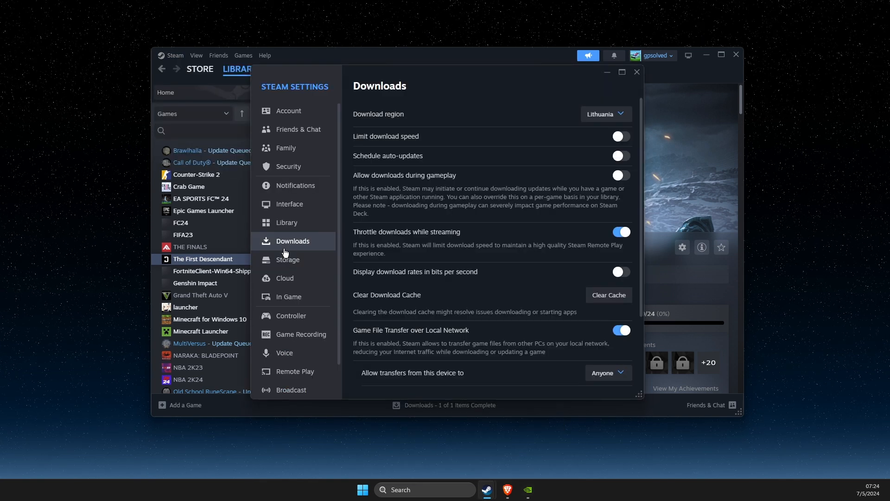
{"action": "mouse_move", "coordinate": [588, 299]}
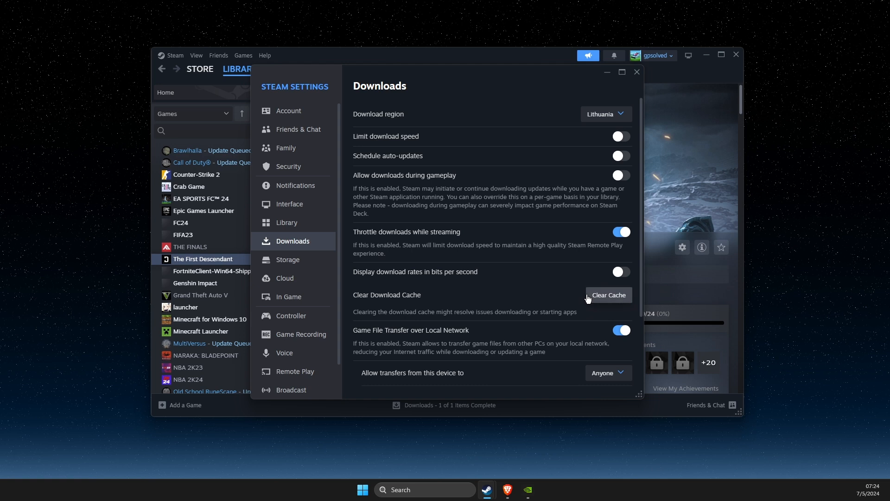
{"action": "mouse_move", "coordinate": [607, 279]}
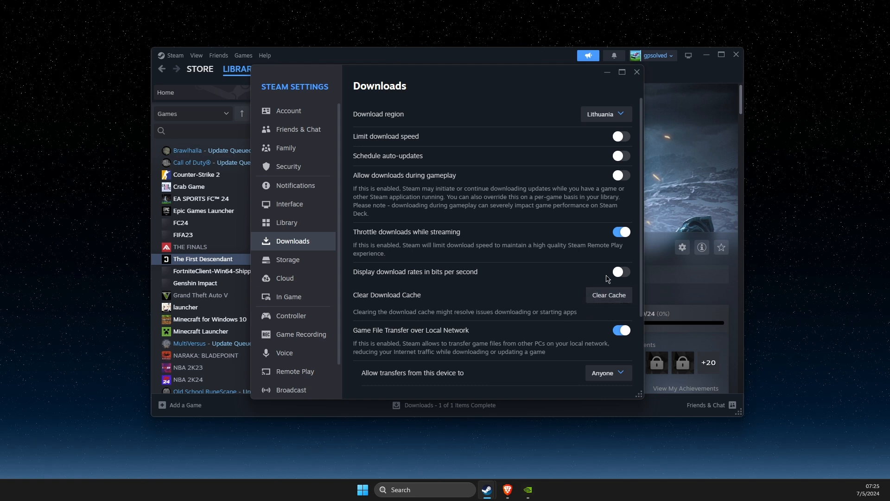
{"action": "mouse_move", "coordinate": [625, 47]}
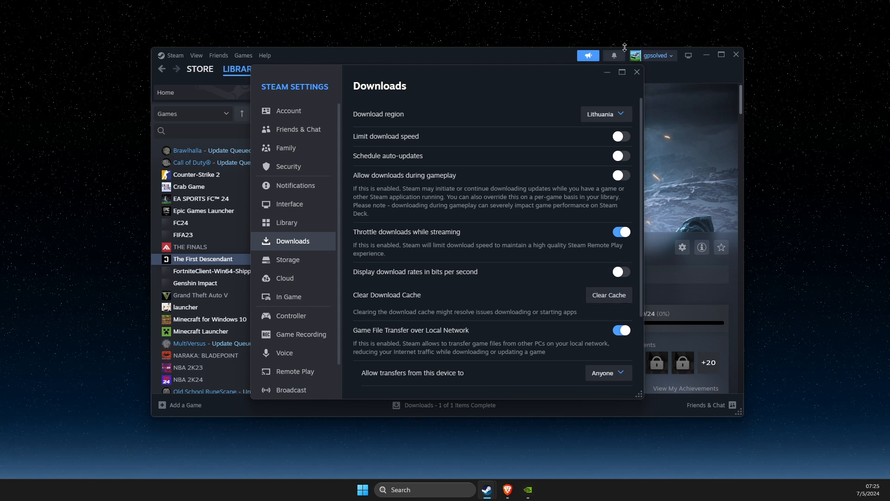
{"action": "left_click", "coordinate": [636, 72]}
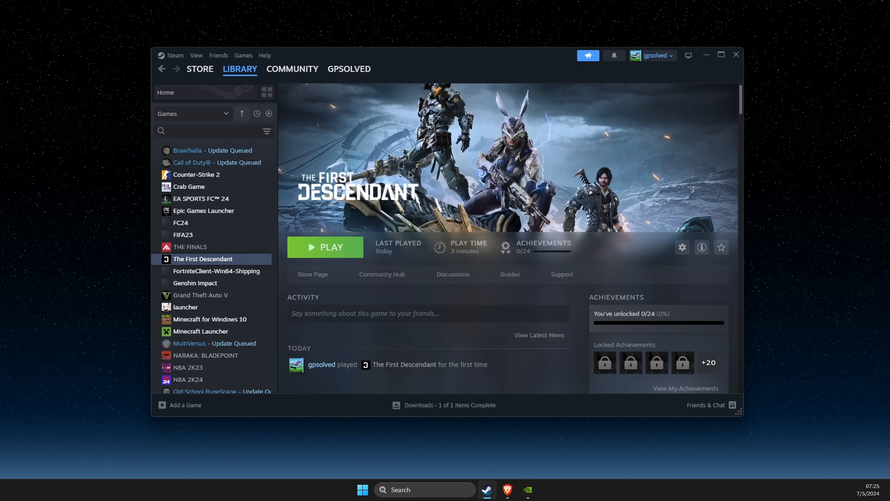
{"action": "mouse_move", "coordinate": [198, 265]}
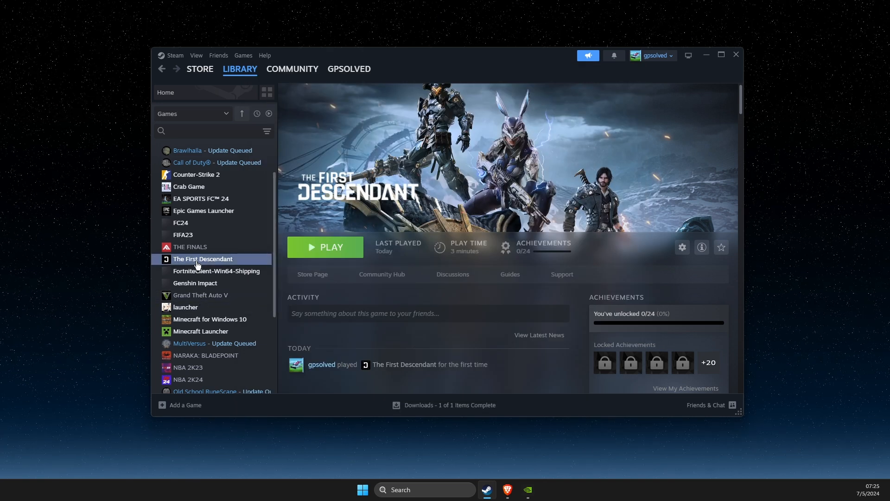
Step: Pick an option from The First Descendant's right-click menu in the Steam library, leaving Windows search open
{"action": "right_click", "coordinate": [202, 259]}
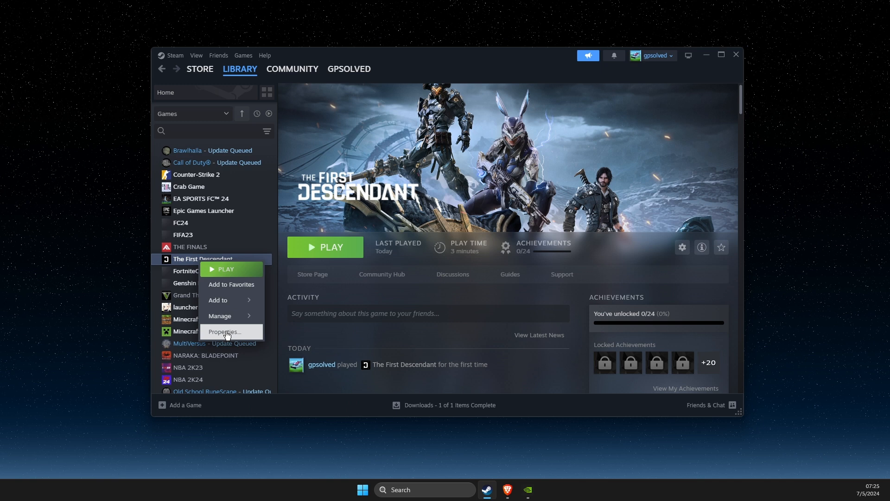
{"action": "left_click", "coordinate": [227, 331]}
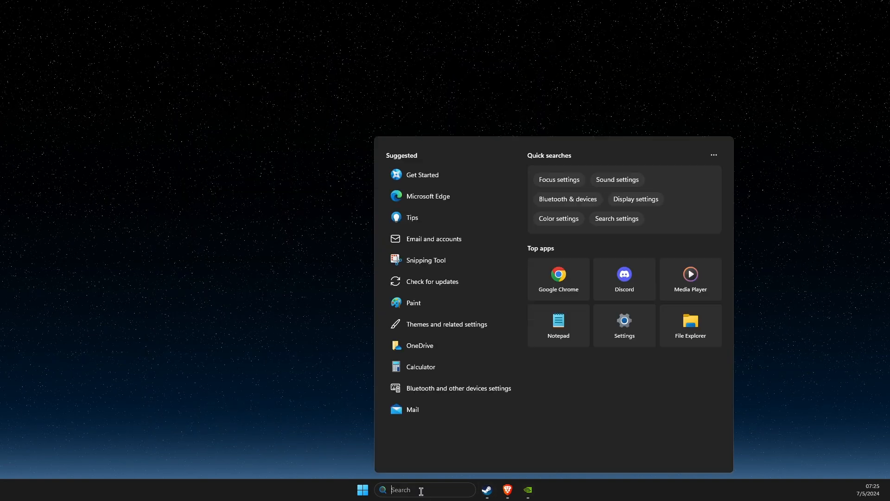
Step: Delete the M1 folder from Local AppData and close File Explorer
{"action": "type", "text": "runeLite"}
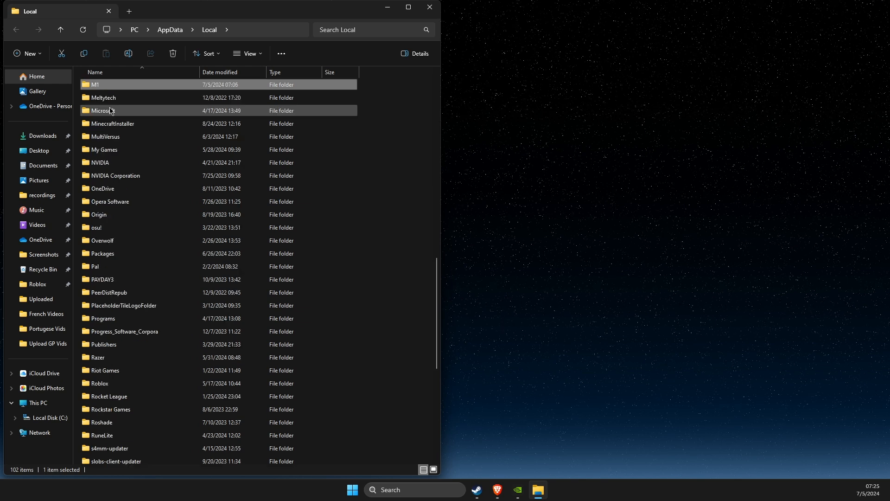
{"action": "right_click", "coordinate": [110, 110]}
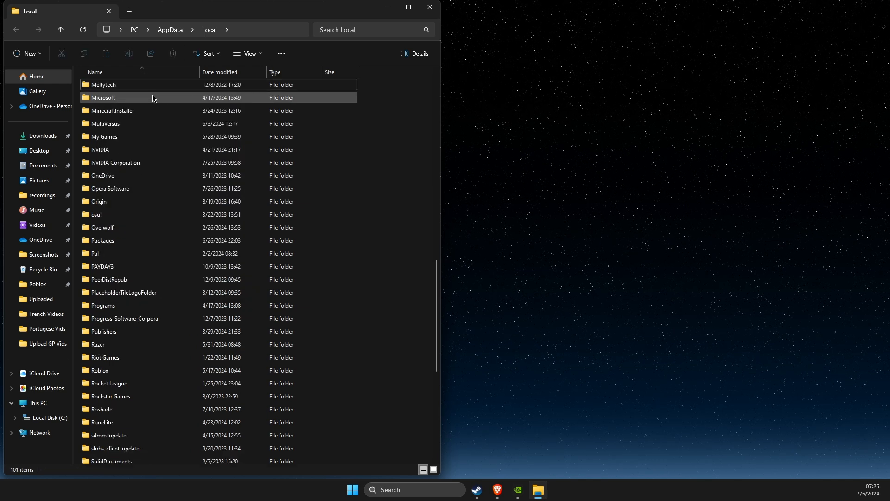
{"action": "mouse_move", "coordinate": [427, 6]}
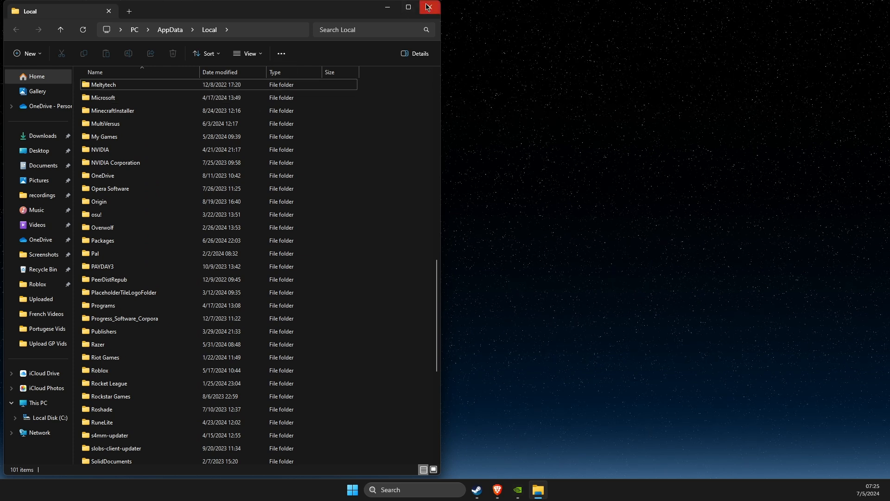
{"action": "left_click", "coordinate": [428, 8]}
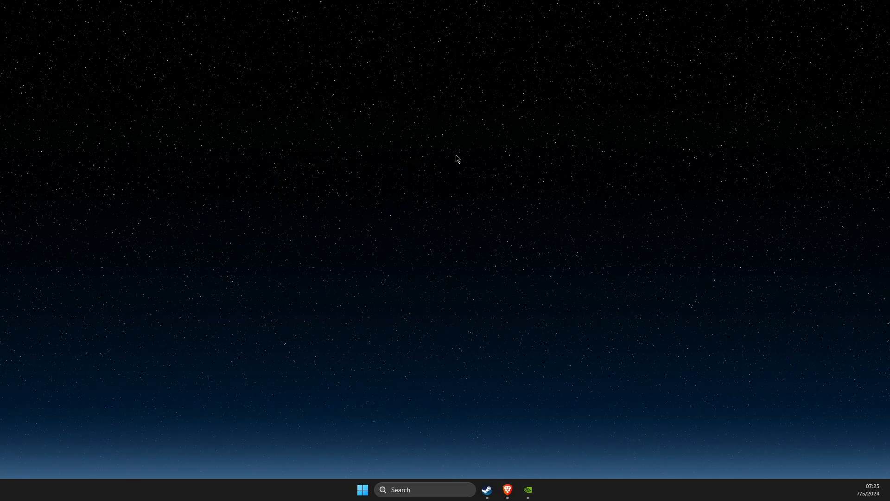
{"action": "mouse_move", "coordinate": [503, 285]}
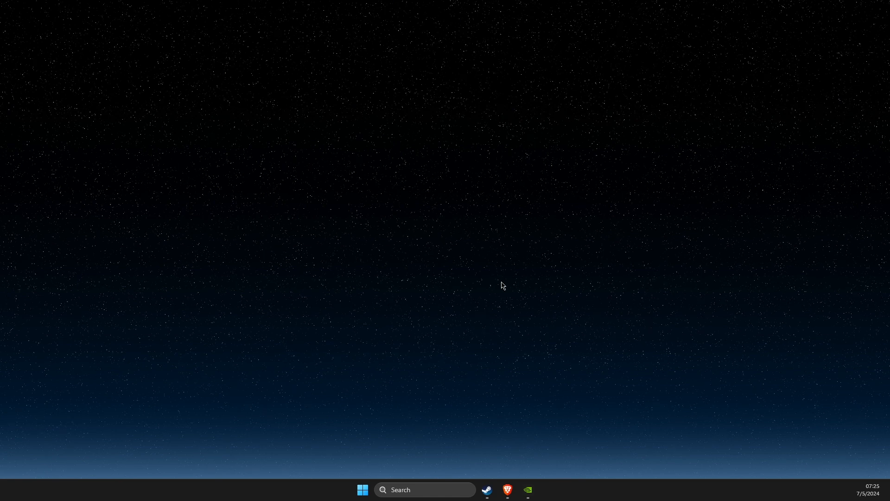
Step: Run Check for updates from Windows search, then close the Windows Update settings
{"action": "left_click", "coordinate": [424, 490]}
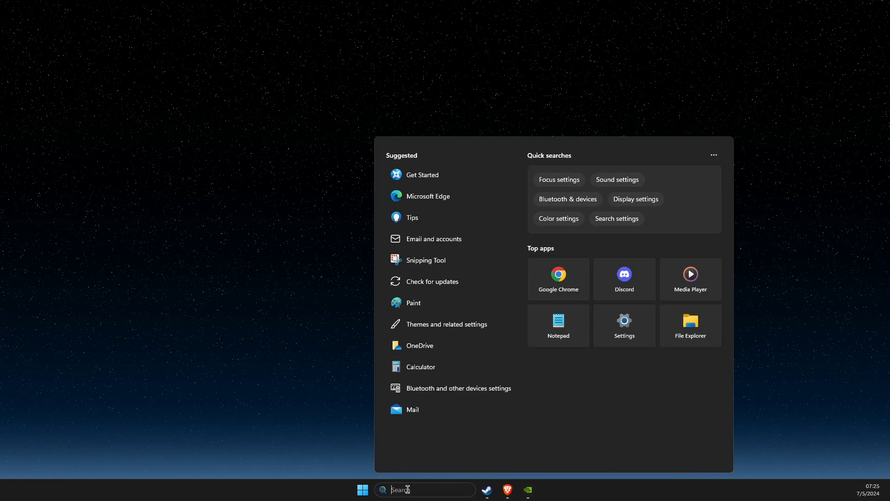
{"action": "left_click", "coordinate": [625, 325]}
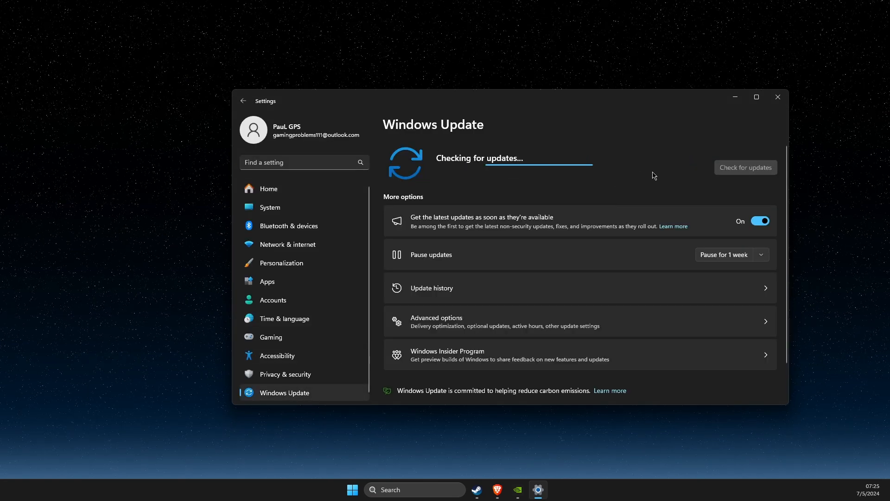
{"action": "mouse_move", "coordinate": [707, 160]}
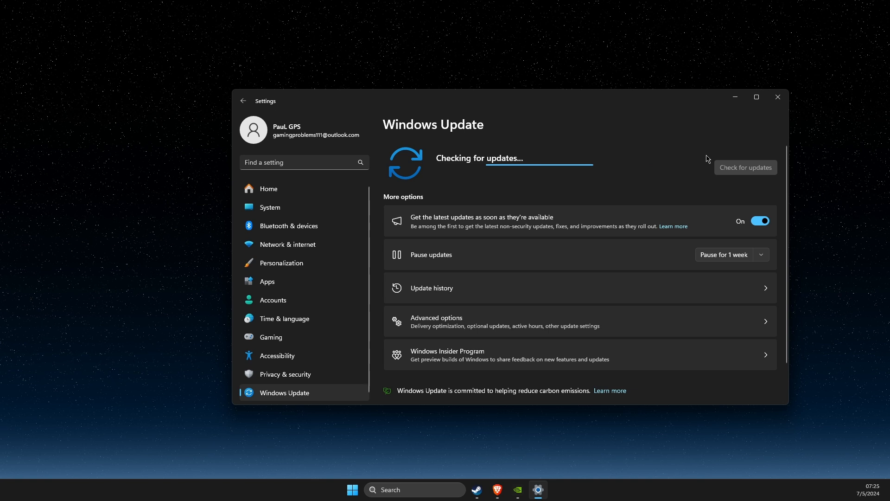
{"action": "mouse_move", "coordinate": [779, 103]}
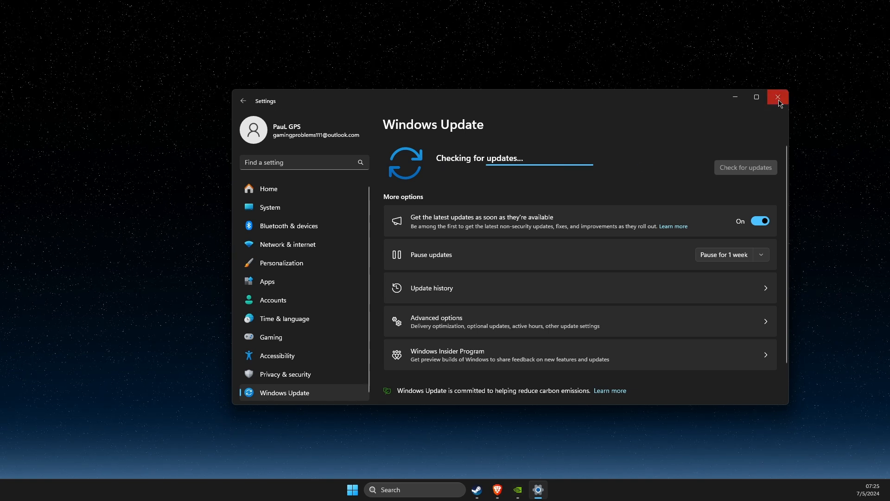
{"action": "left_click", "coordinate": [778, 97]}
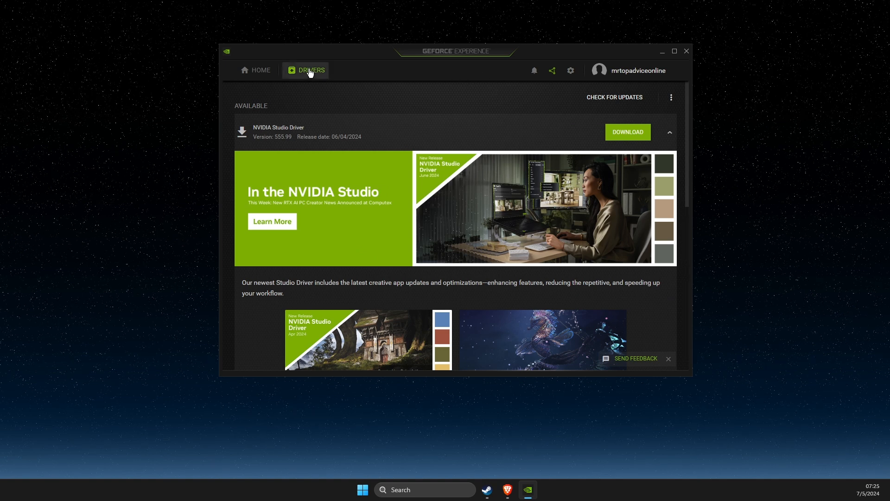
{"action": "mouse_move", "coordinate": [353, 87]}
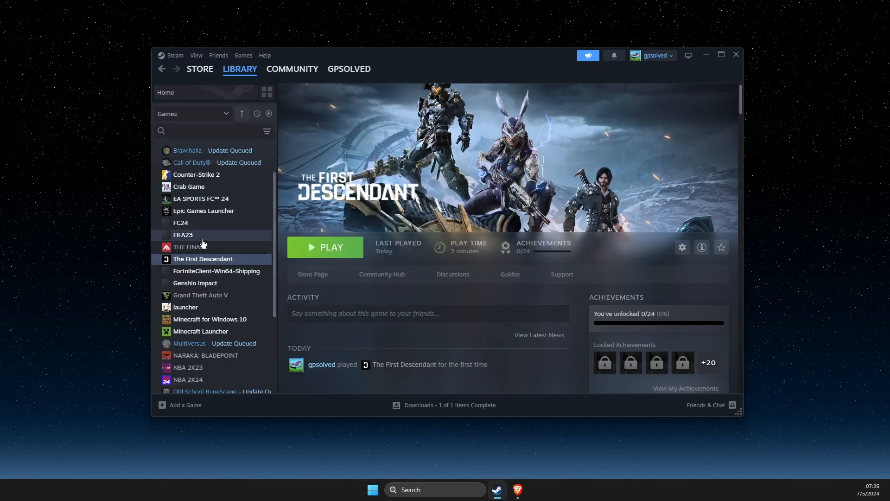
Step: Enter the -dx11 launch option in The First Descendant's Properties and close the window
{"action": "left_click", "coordinate": [683, 247]}
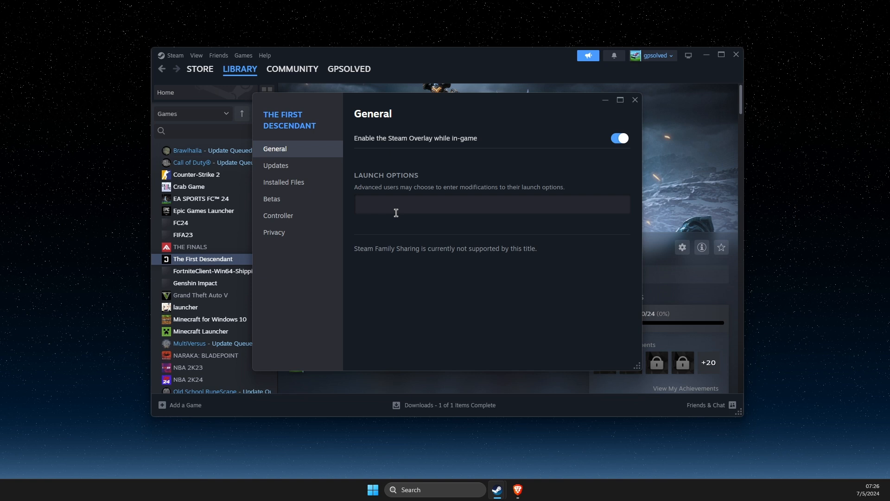
{"action": "type", "text": "-dx12"}
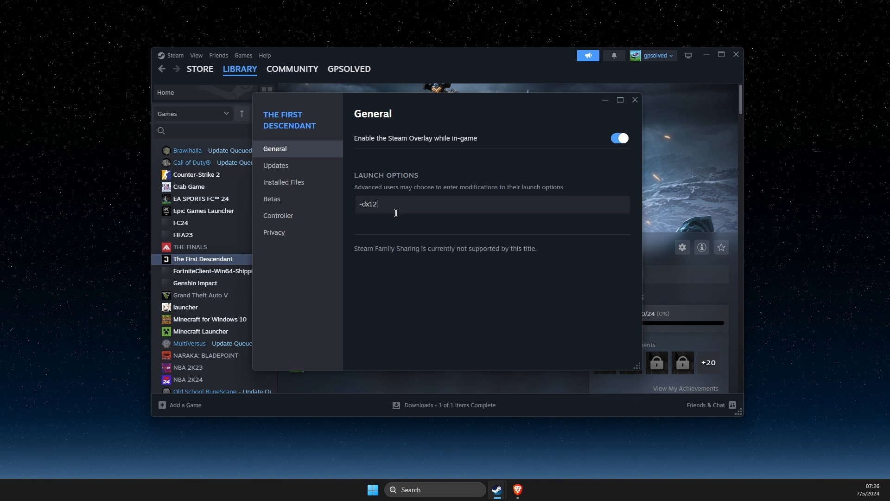
{"action": "mouse_move", "coordinate": [406, 208]}
{"action": "type", "text": "1"}
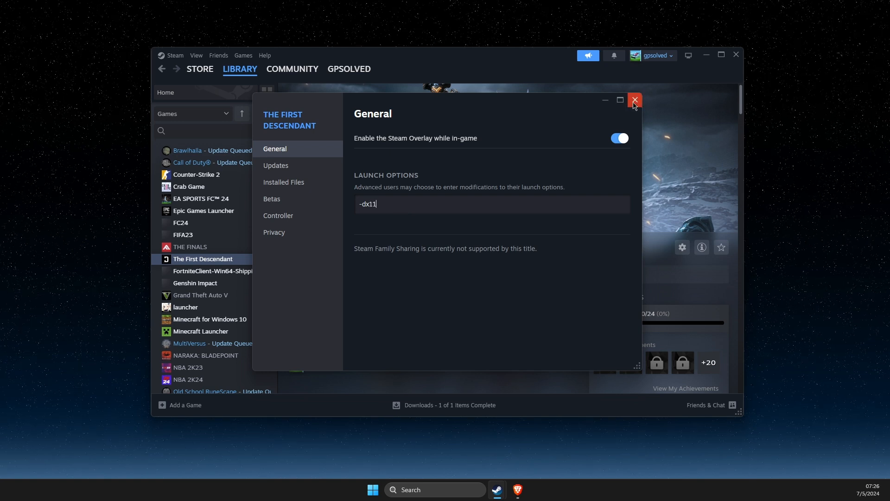
{"action": "left_click", "coordinate": [634, 100]}
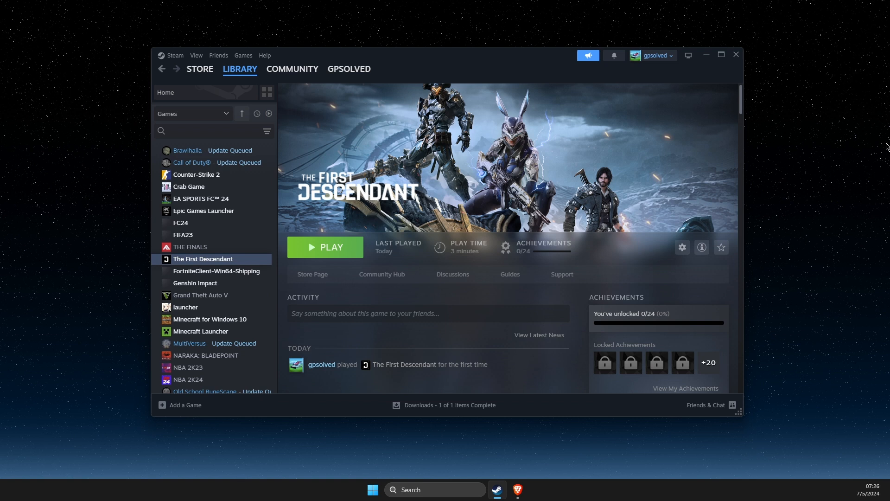